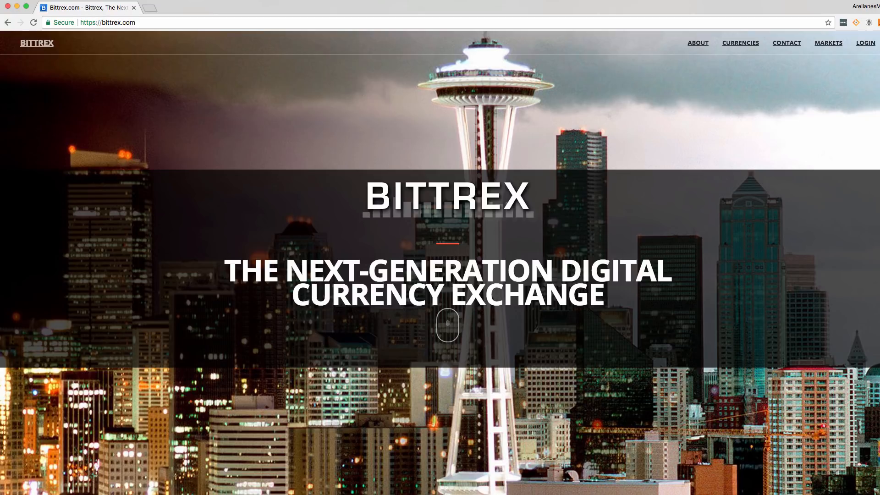
mouse_move(3, 121)
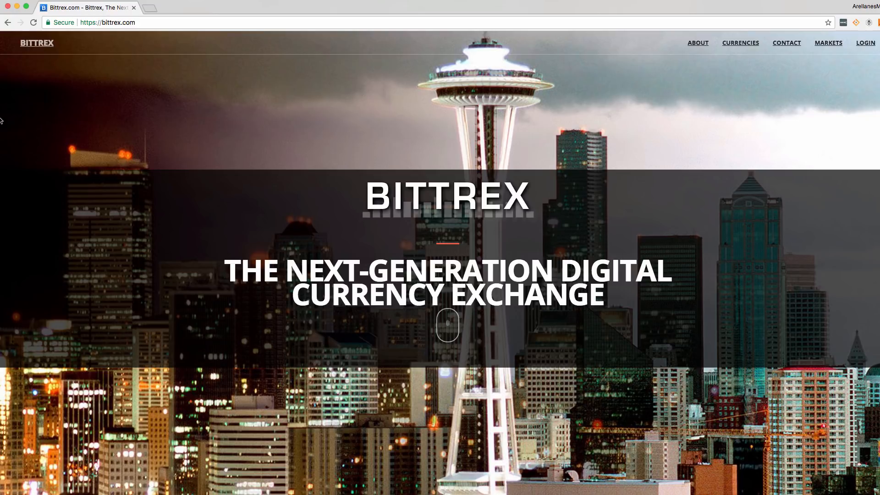
Step: Open the Bittrex log-in page from the homepage's top navigation
click(864, 42)
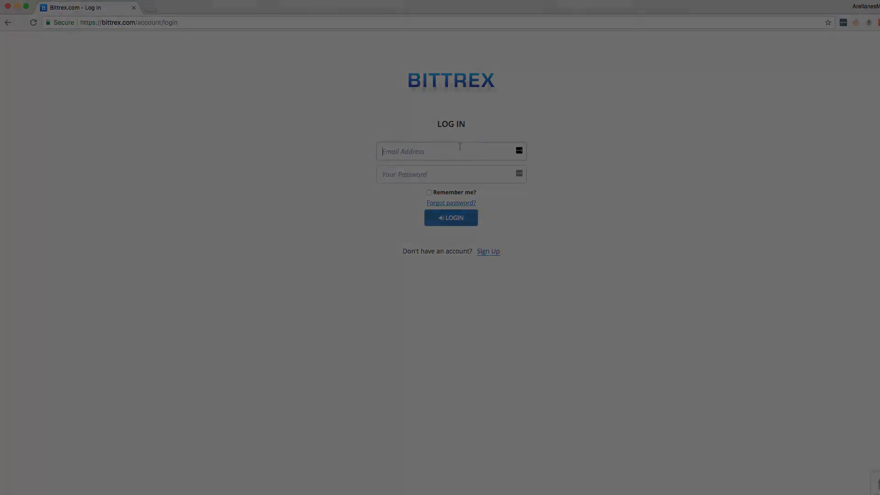
click(451, 217)
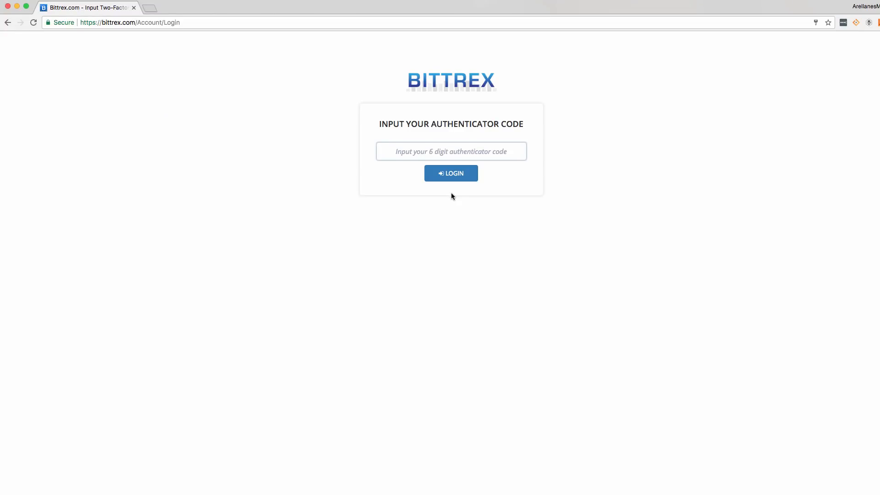
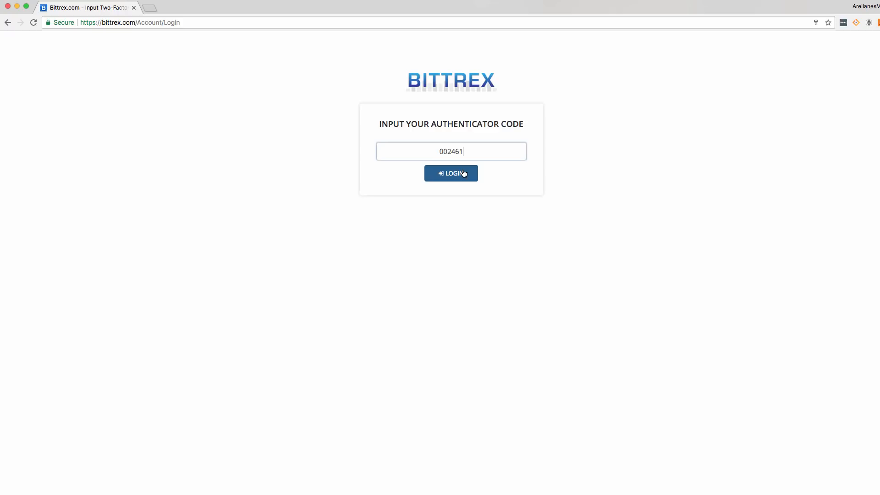
click(450, 173)
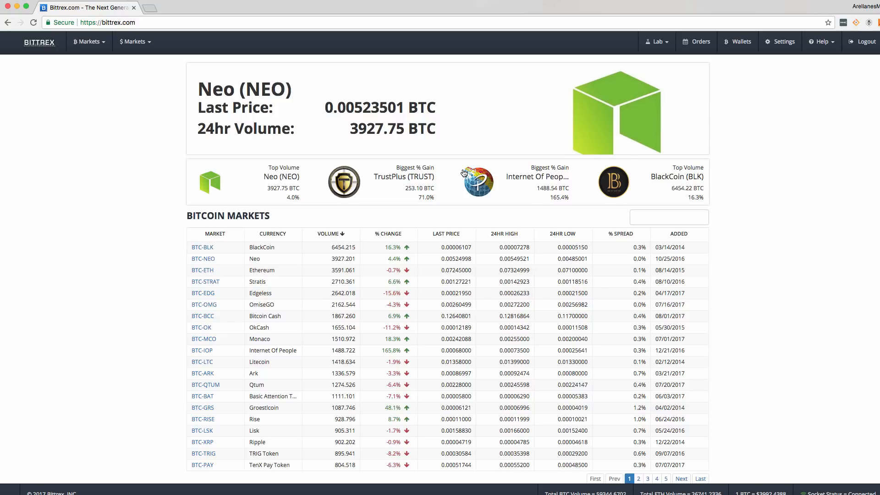
click(343, 182)
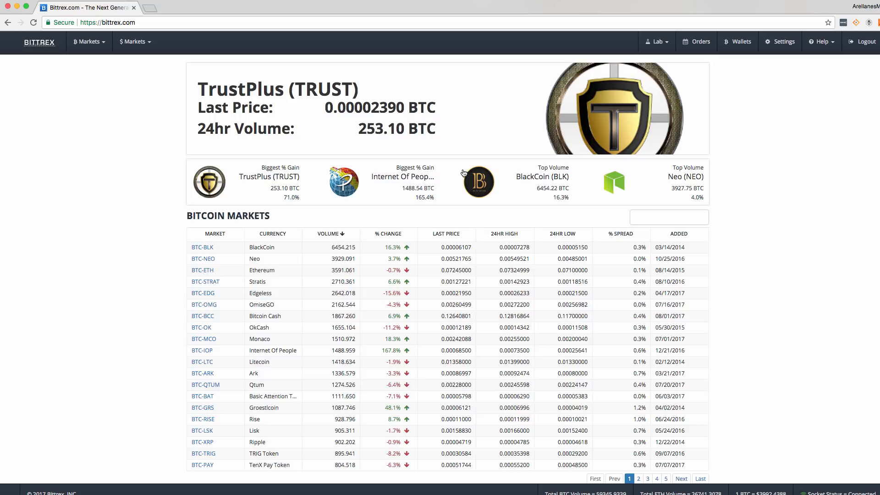
Step: Open the Settings summary showing account type, trading permissions and withdrawal limit
click(779, 41)
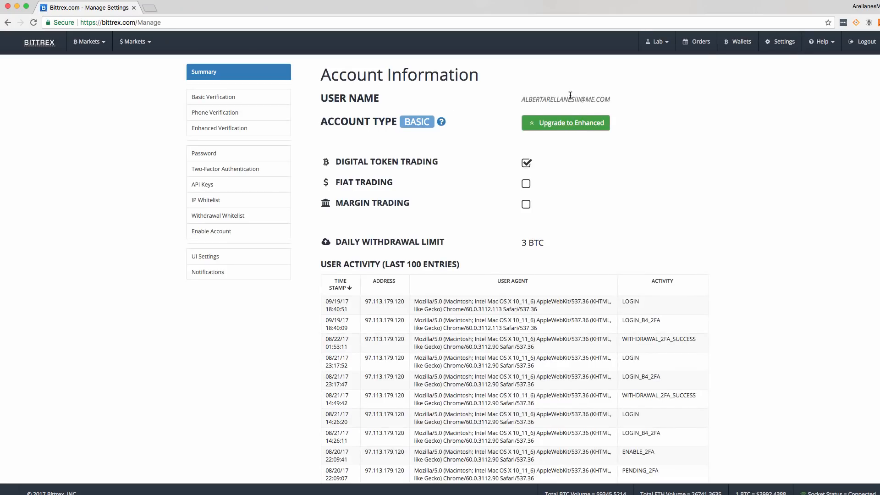
mouse_move(496, 213)
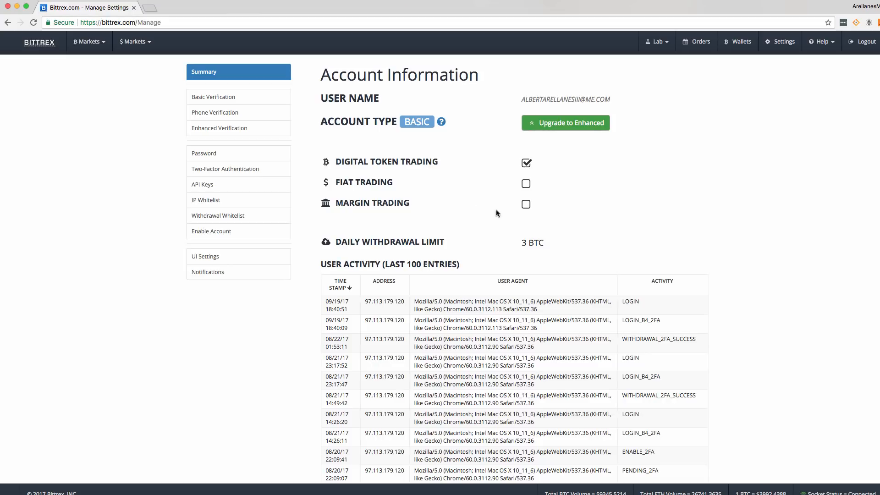
mouse_move(626, 256)
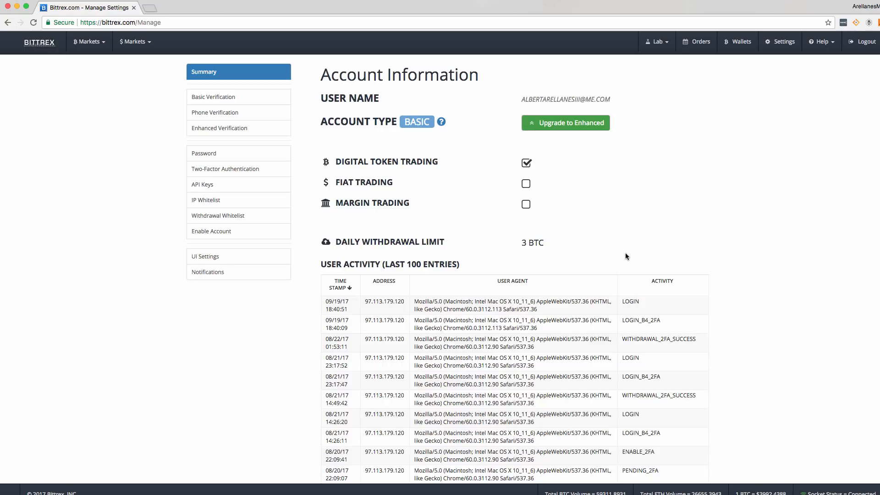
Step: Check basic and phone verification statuses, then view the enhanced verification requirements
click(213, 97)
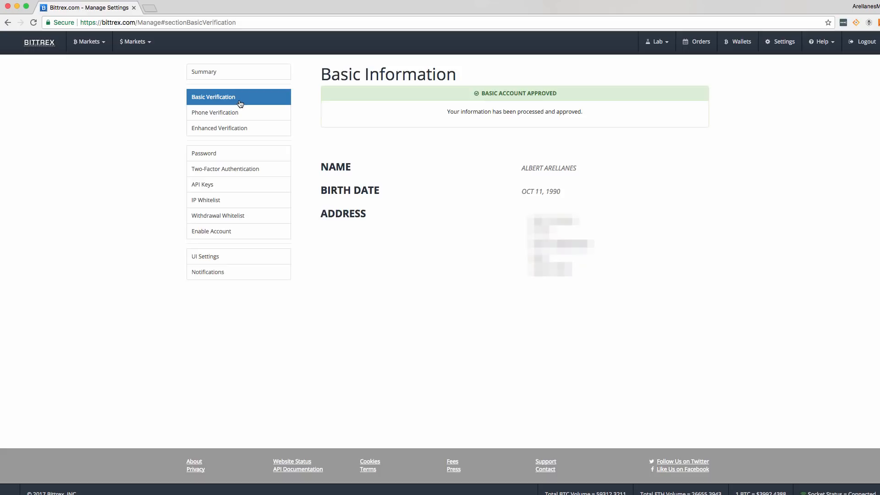
mouse_move(385, 145)
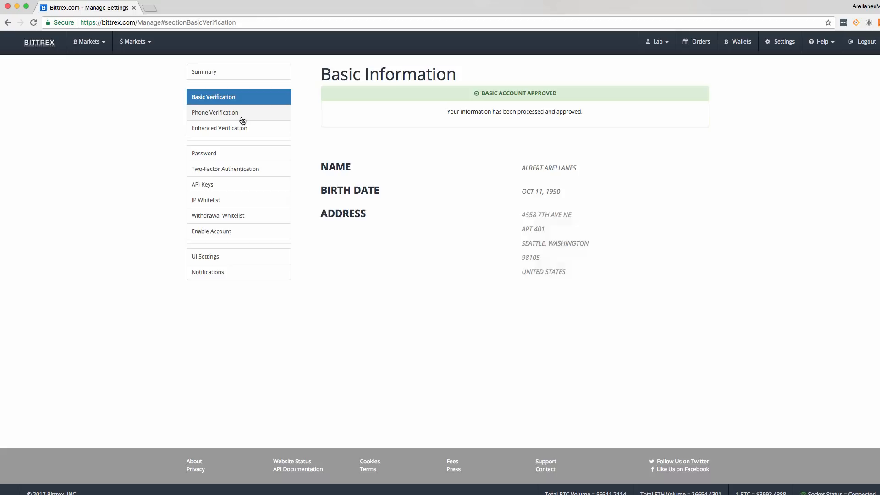
click(214, 113)
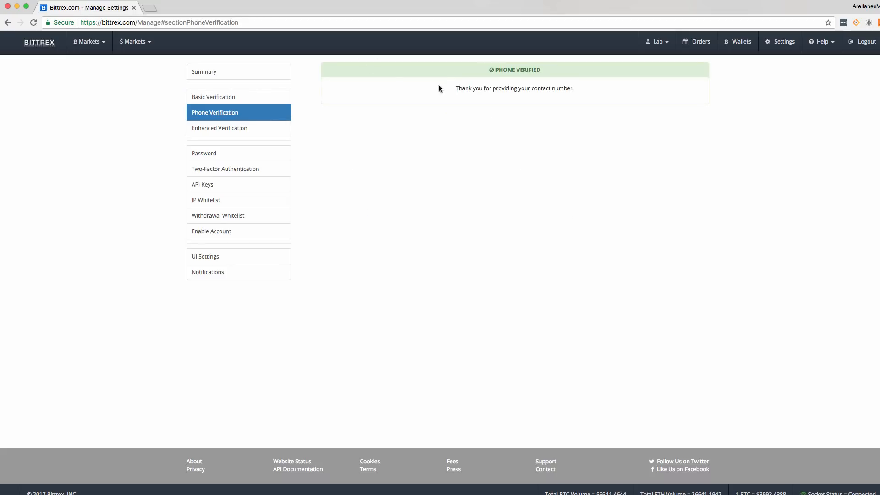
mouse_move(256, 128)
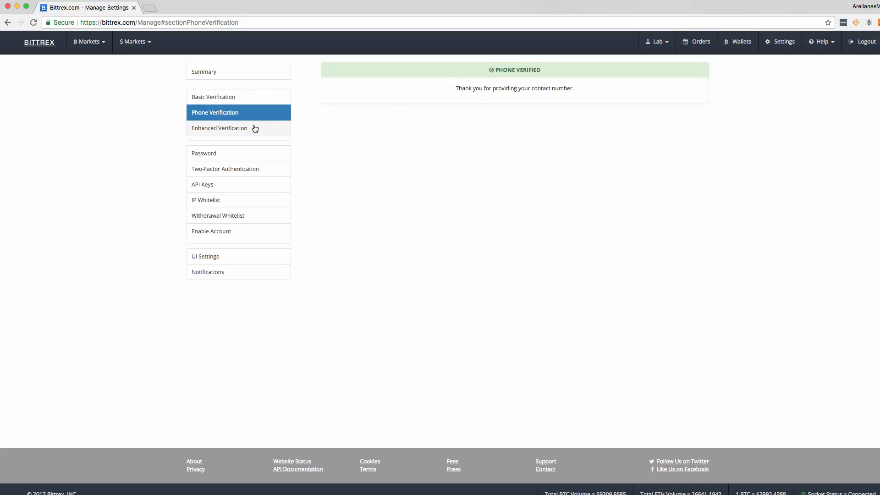
click(220, 128)
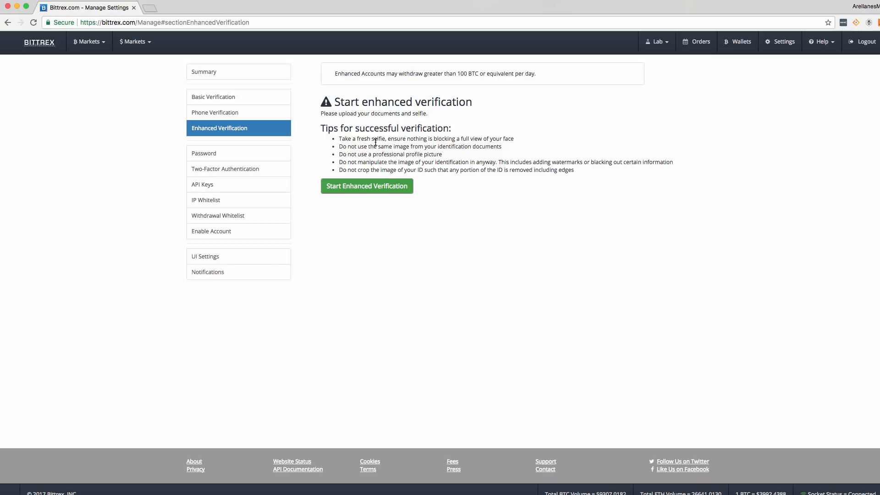
mouse_move(448, 55)
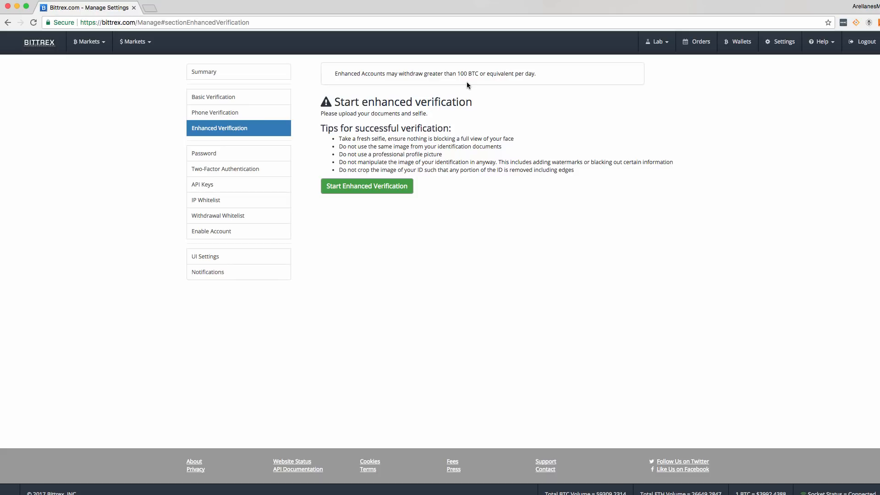
mouse_move(10, 57)
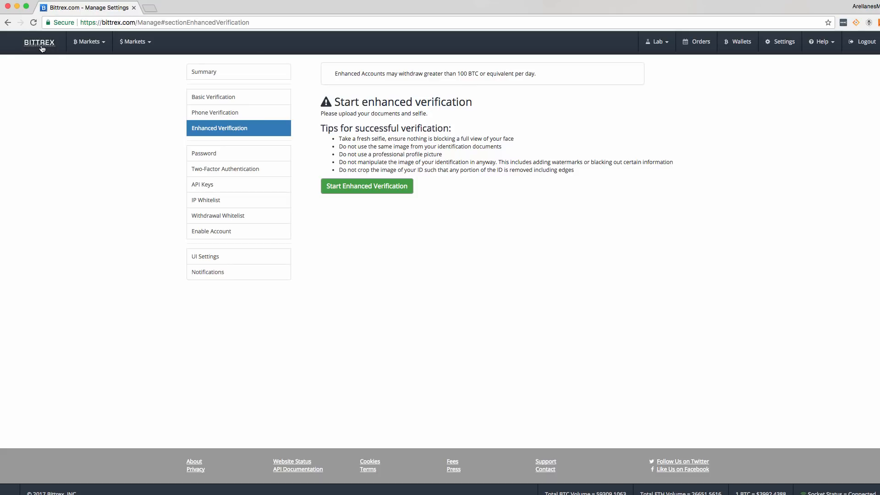
Step: Return to the markets home, search for Dash, and open the DASH market page
click(39, 43)
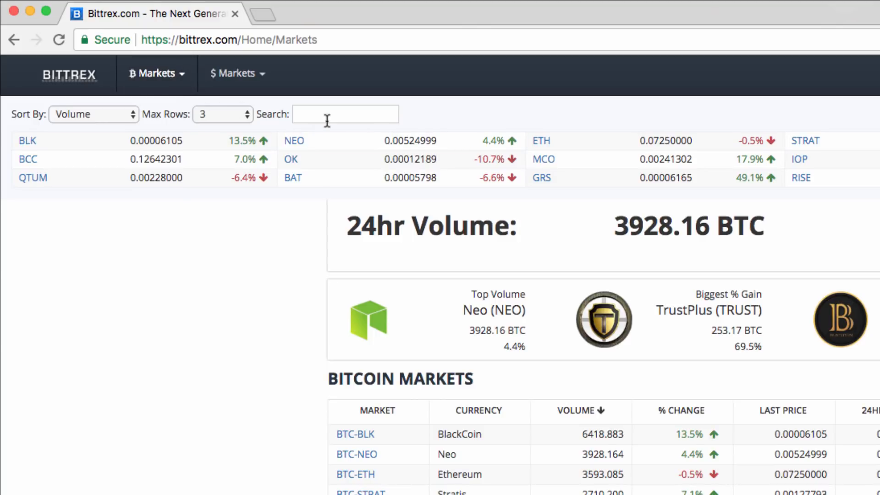
text(Dash)
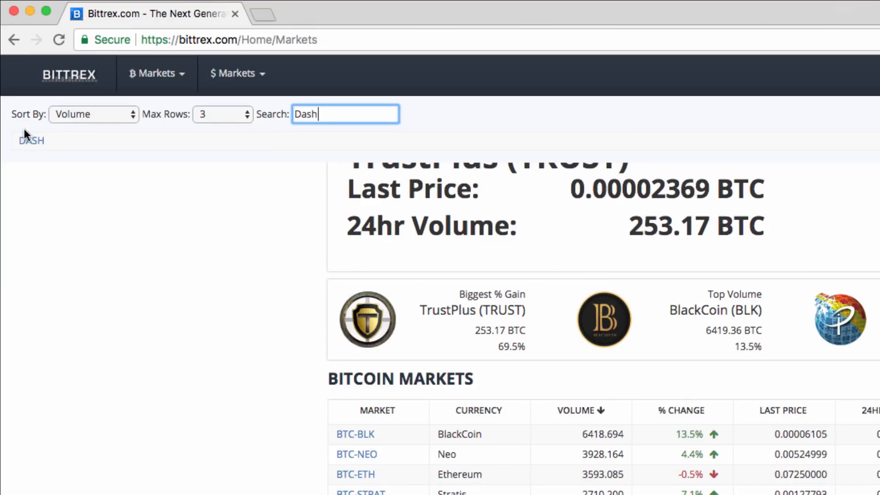
click(30, 140)
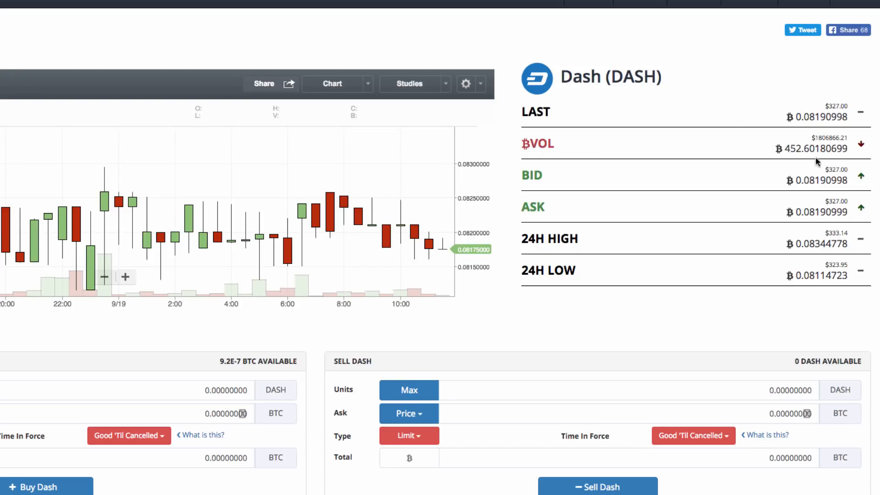
mouse_move(795, 160)
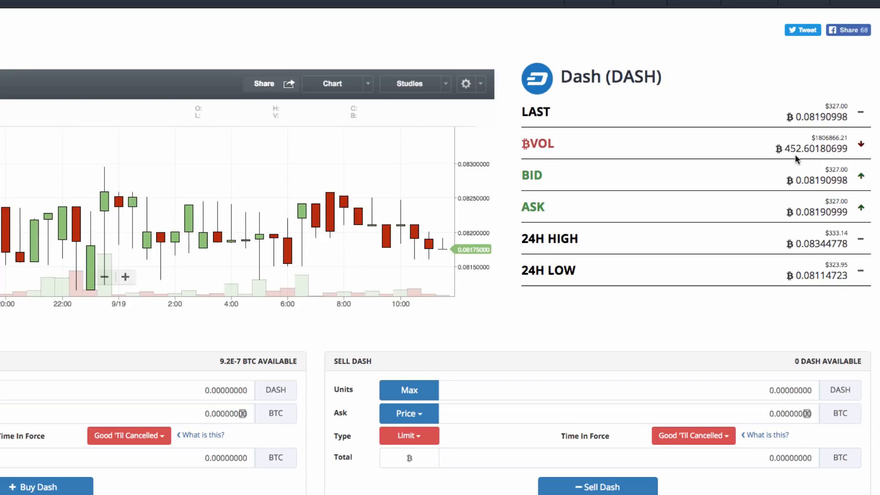
mouse_move(558, 158)
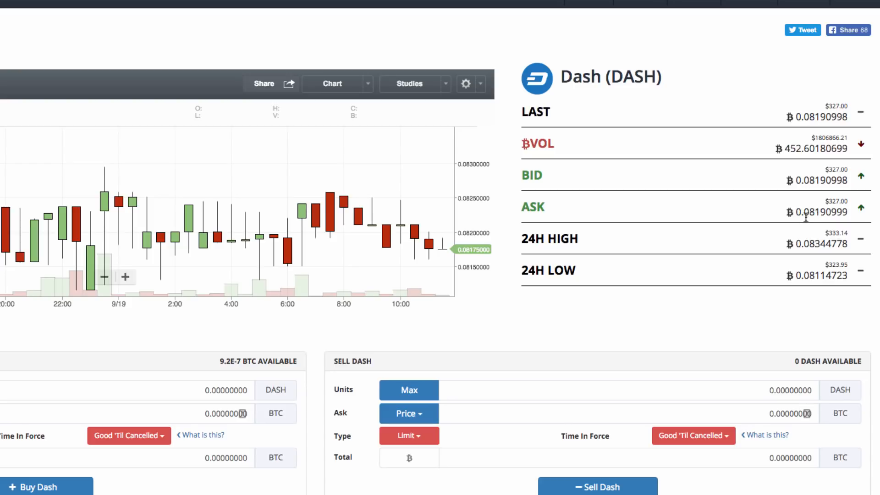
mouse_move(437, 331)
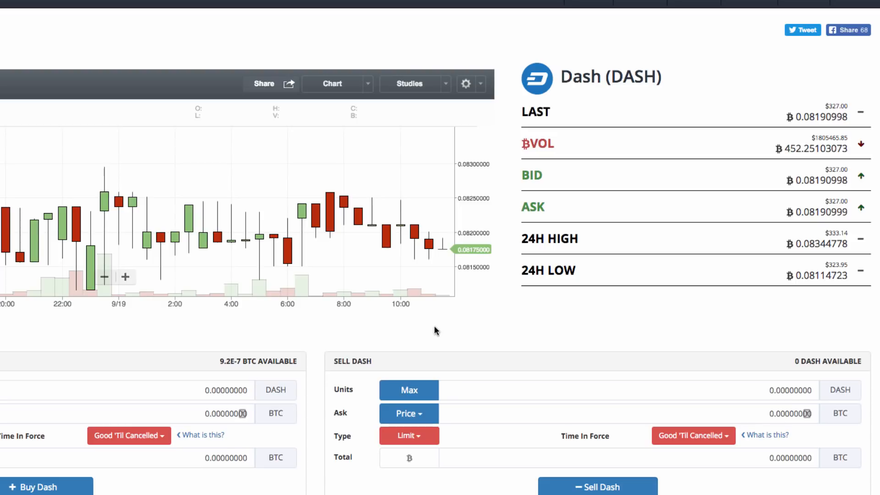
mouse_move(424, 330)
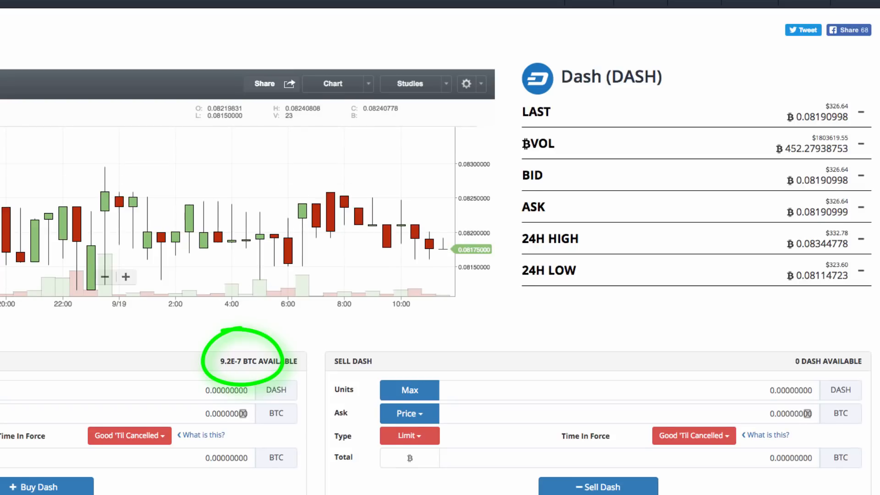
Step: Open the Wallets page listing per-currency balances, withdrawals and deposits
click(675, 47)
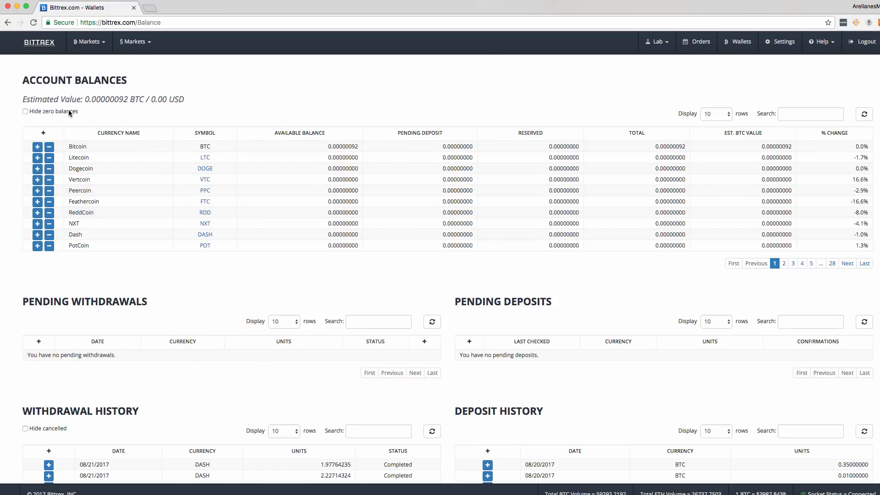
Step: Hide zero balances and show the Bitcoin deposit address with its QR code
click(26, 111)
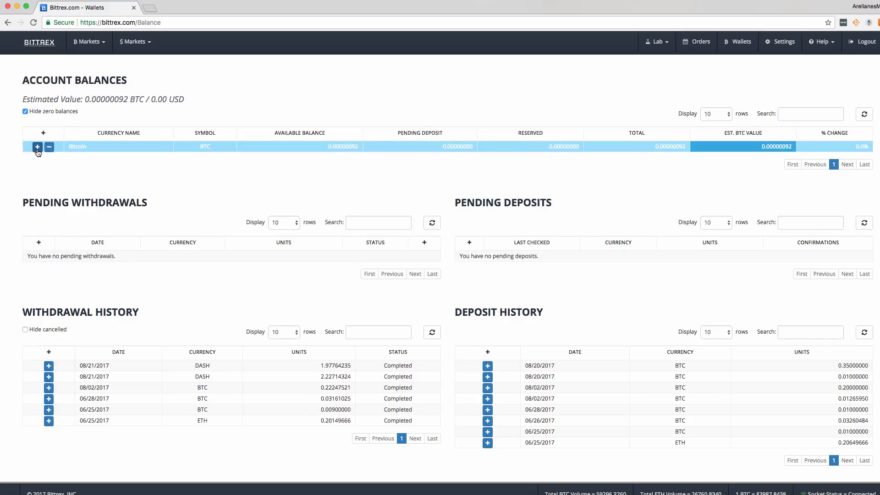
click(37, 147)
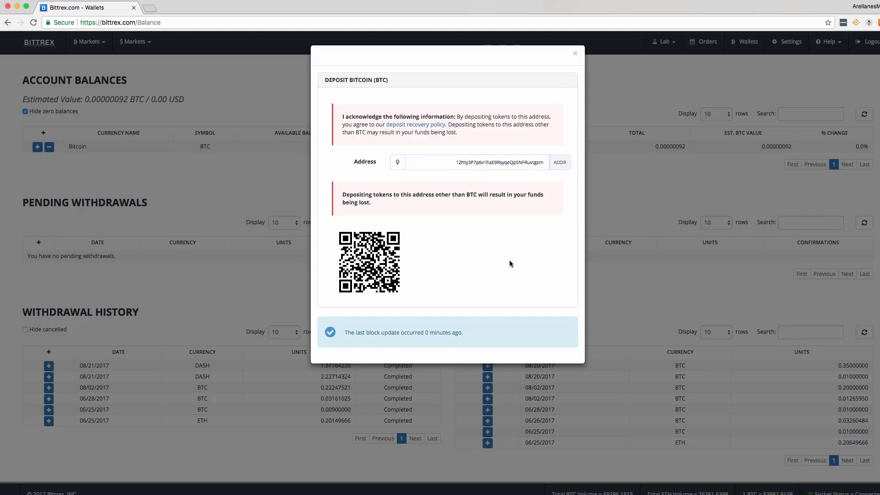
mouse_move(406, 237)
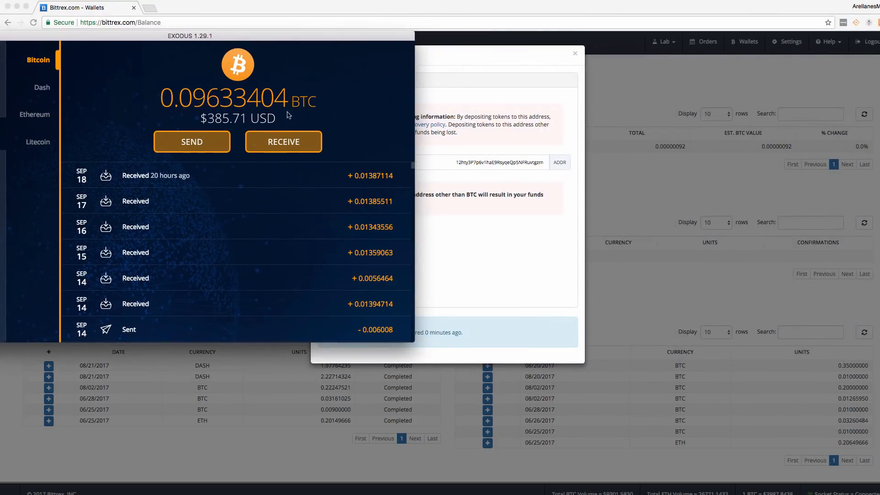
Step: In Exodus, send $25.00 of BTC to the Bittrex deposit address and confirm success
click(192, 142)
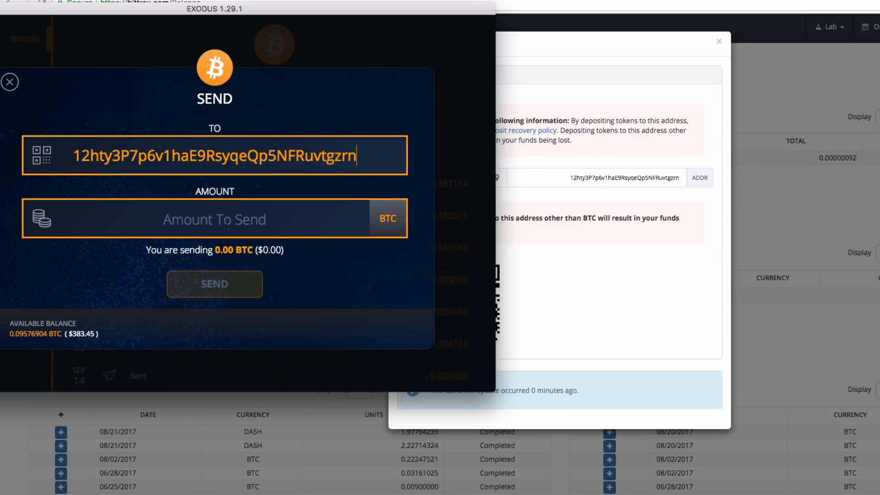
click(386, 219)
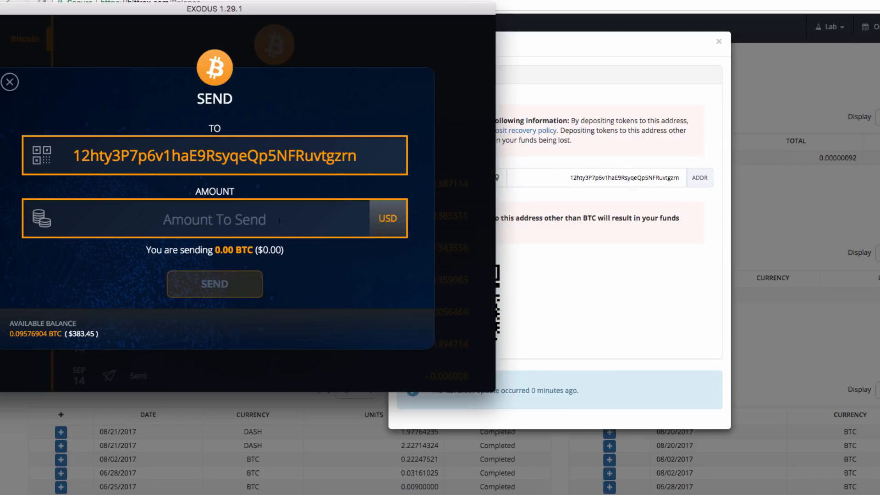
text(25)
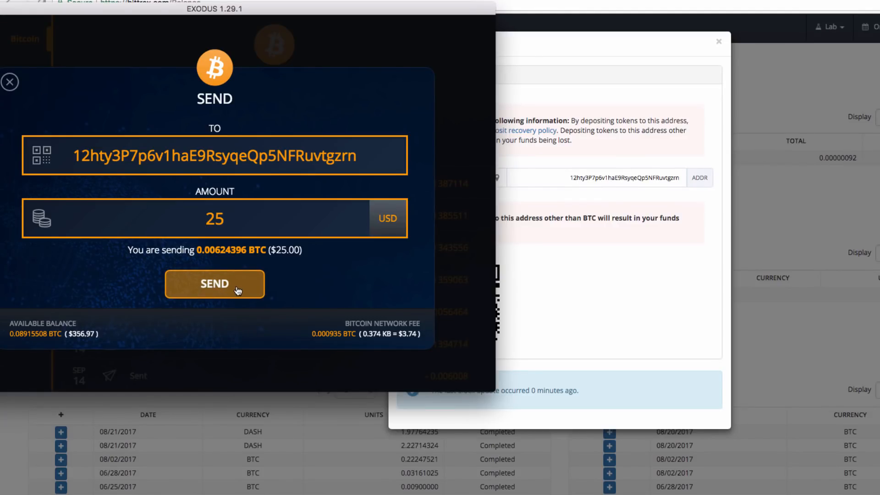
click(215, 283)
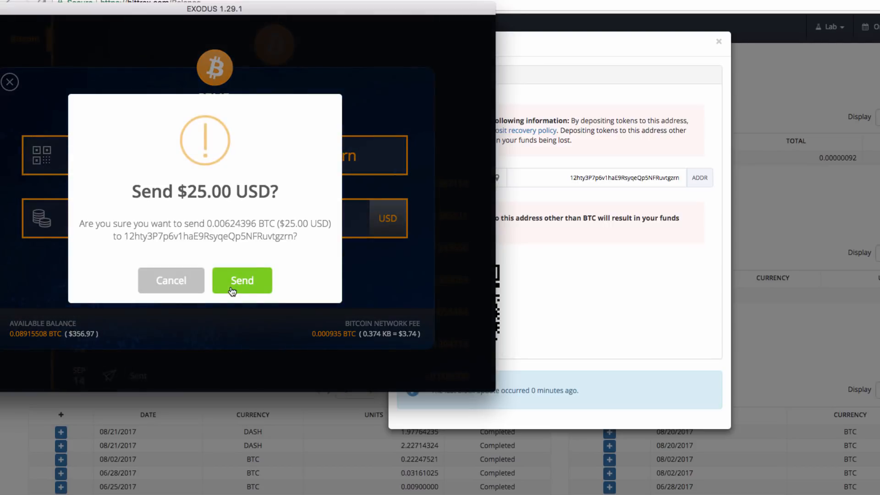
click(241, 280)
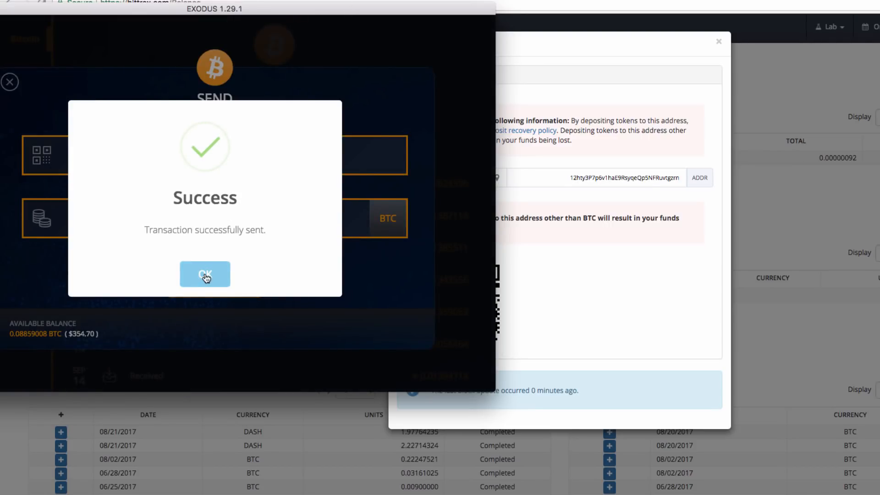
click(205, 275)
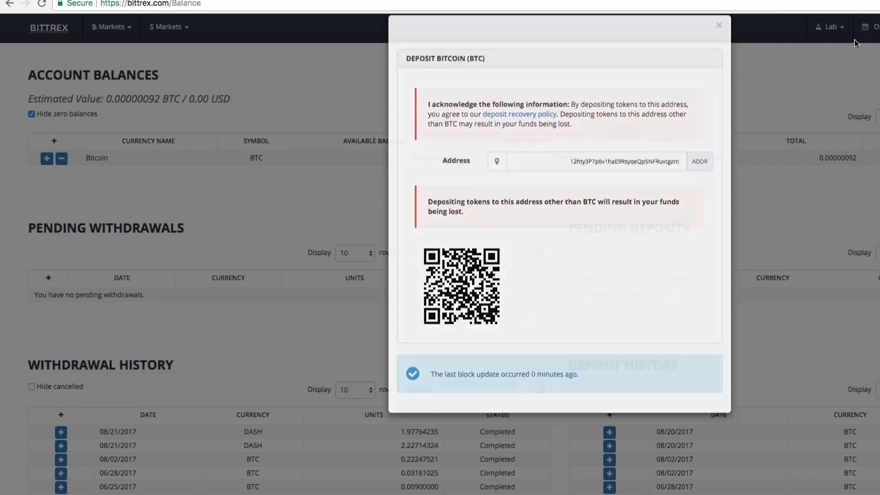
Step: Close the Deposit Bitcoin dialog, returning to the Bitcoin balances page
click(719, 26)
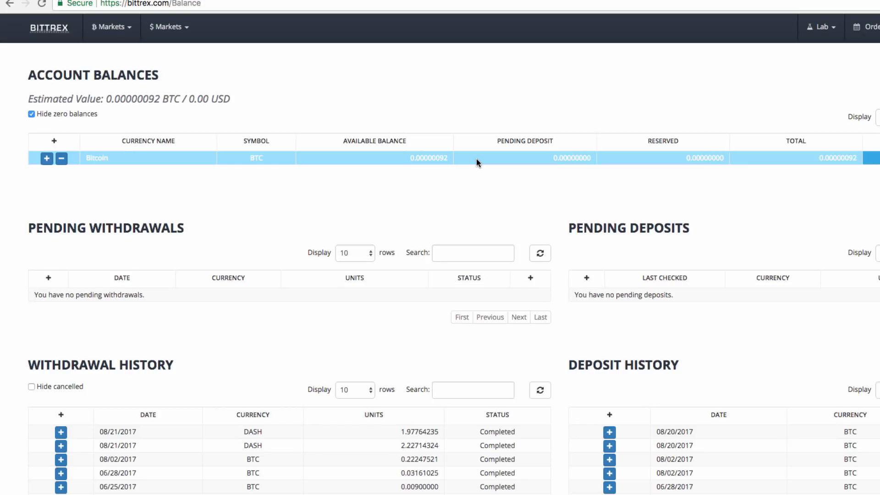
mouse_move(502, 105)
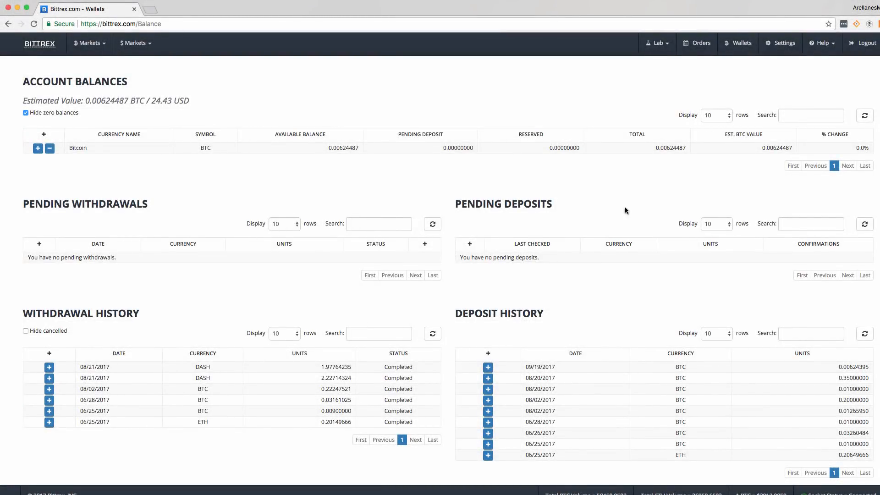
mouse_move(585, 184)
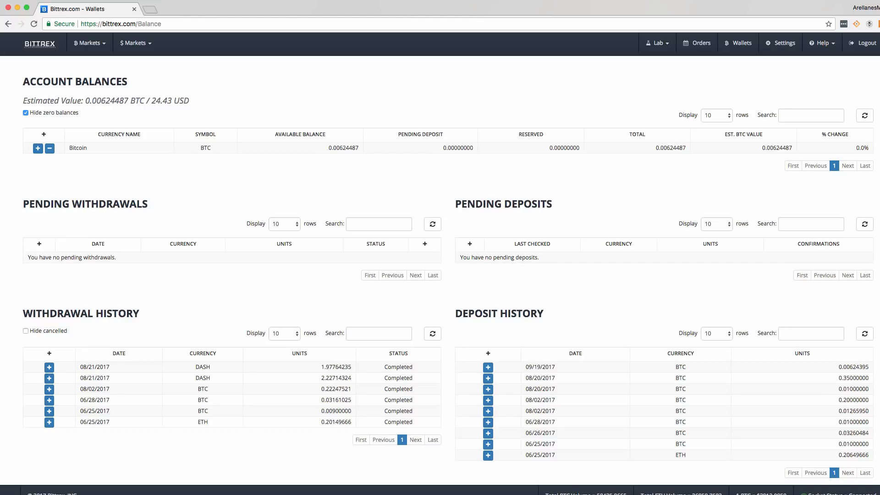
mouse_move(162, 113)
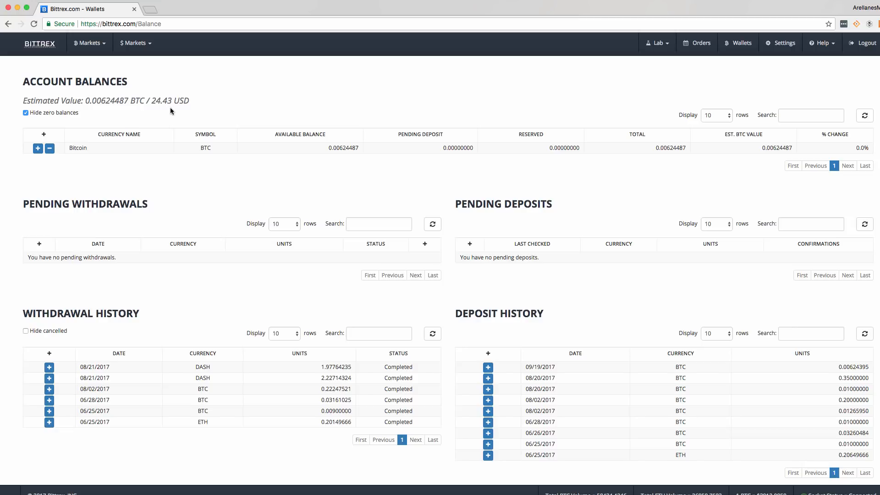
mouse_move(106, 115)
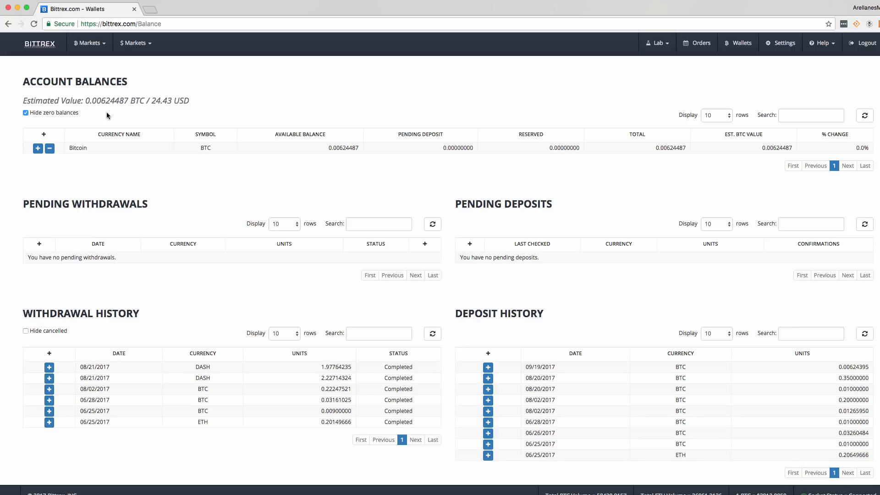
Step: With 0.00624487 BTC credited, open the ฿ Markets dropdown of Bitcoin markets
click(89, 42)
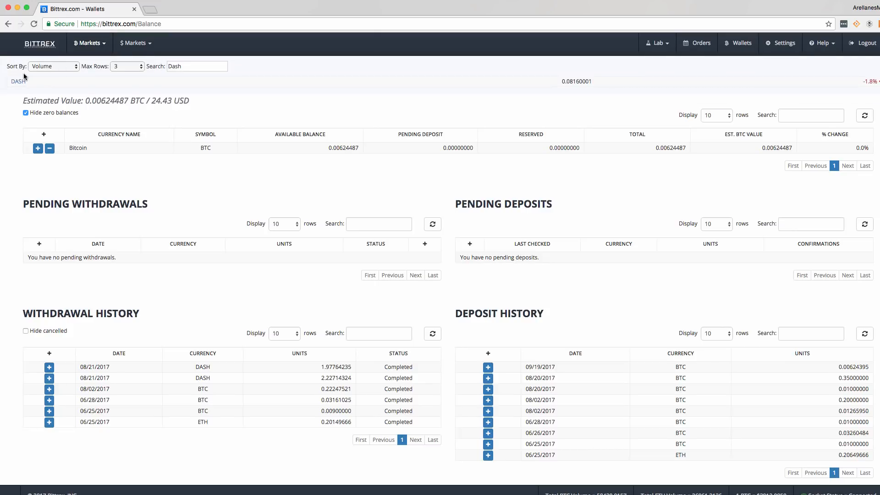
mouse_move(89, 43)
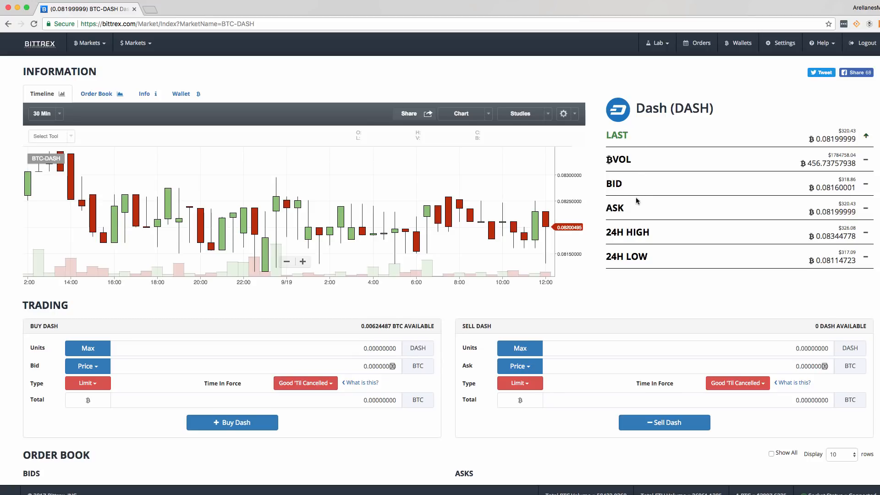
Step: Scroll down the BTC-DASH market page to the buy form and order book
scroll(down, 3)
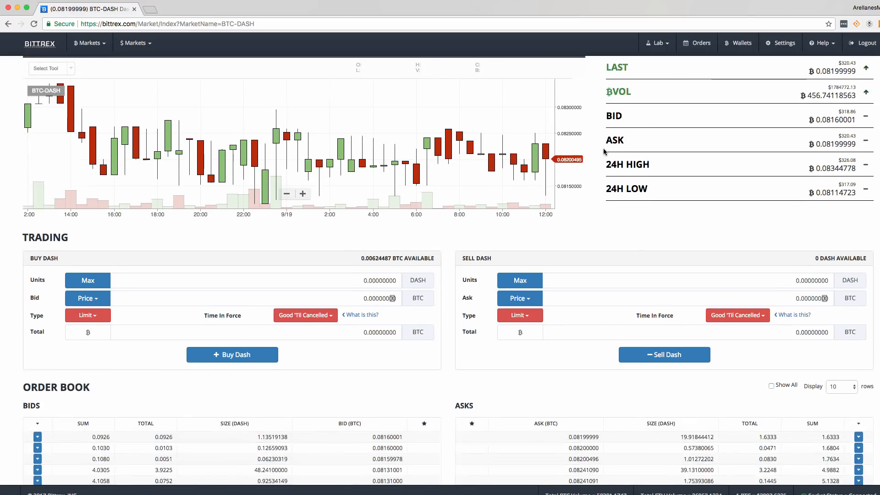
scroll(down, 3)
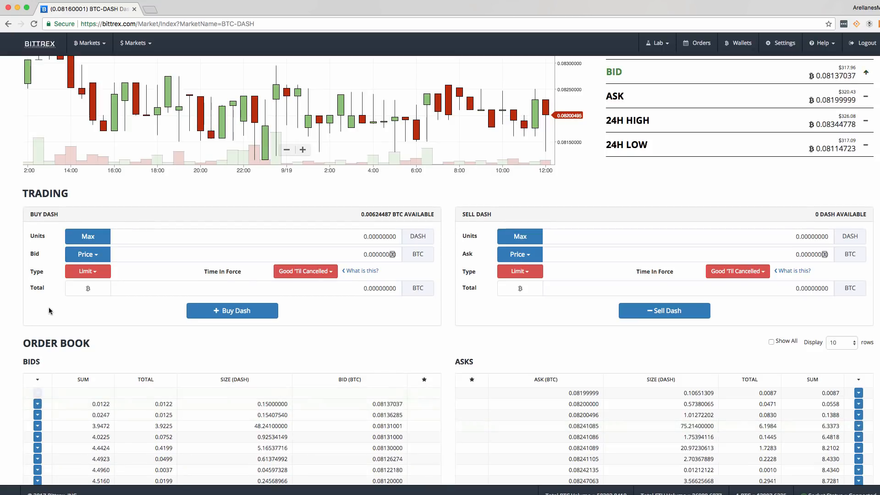
scroll(down, 3)
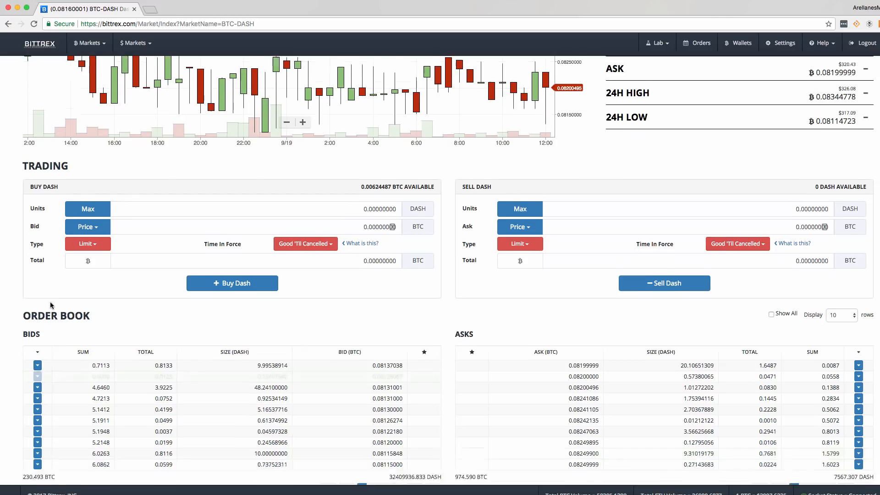
scroll(down, 3)
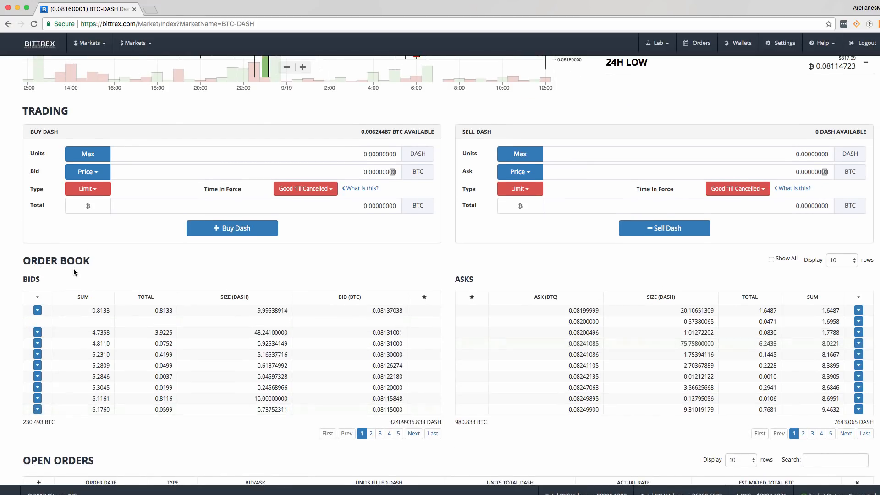
scroll(down, 3)
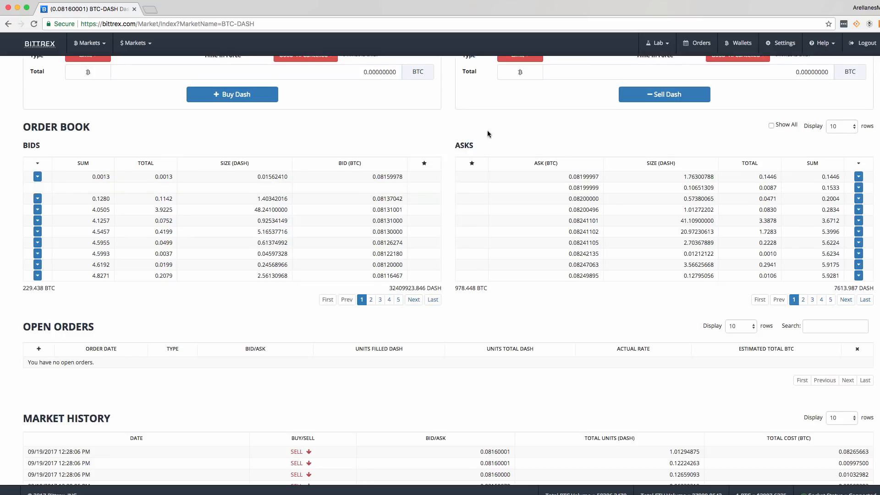
scroll(down, 3)
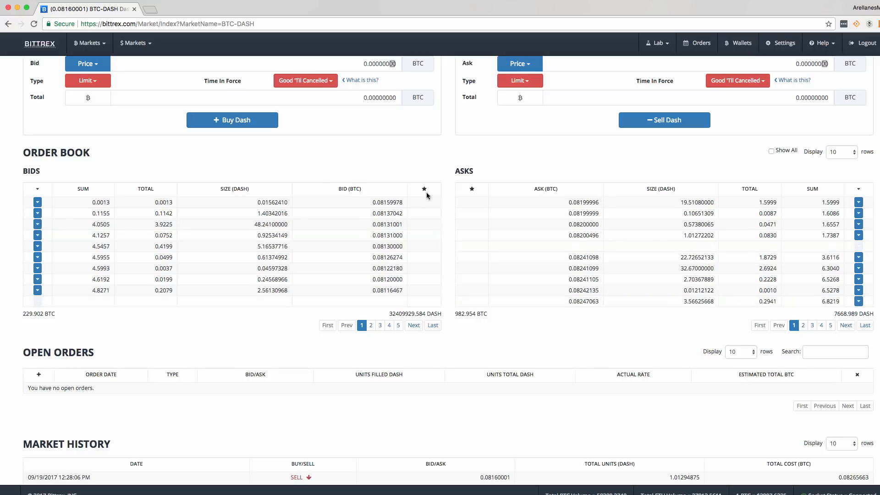
scroll(down, 3)
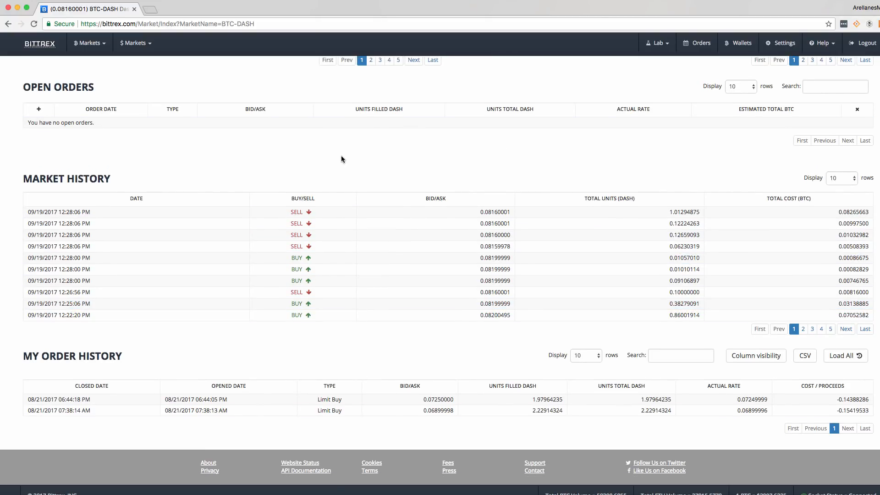
click(90, 399)
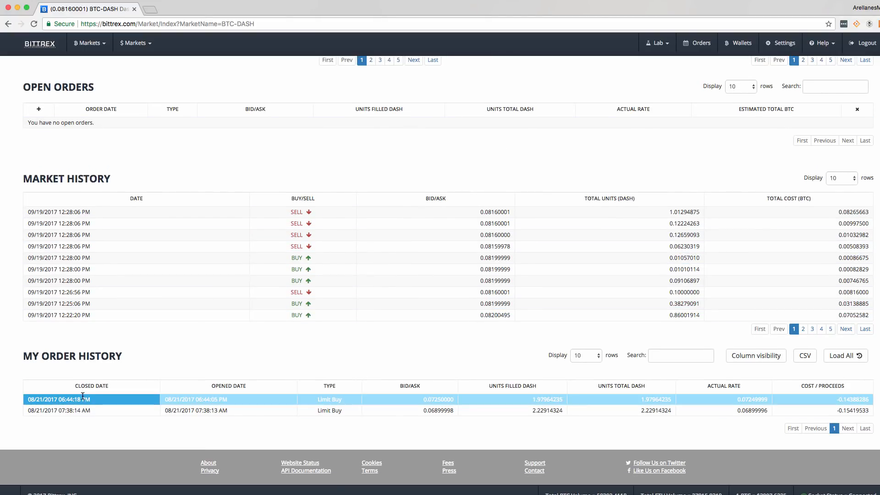
click(505, 410)
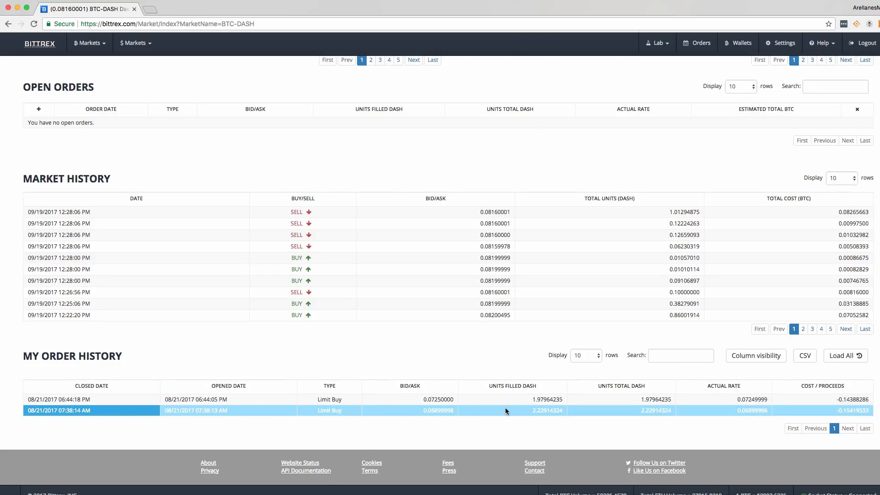
scroll(down, 3)
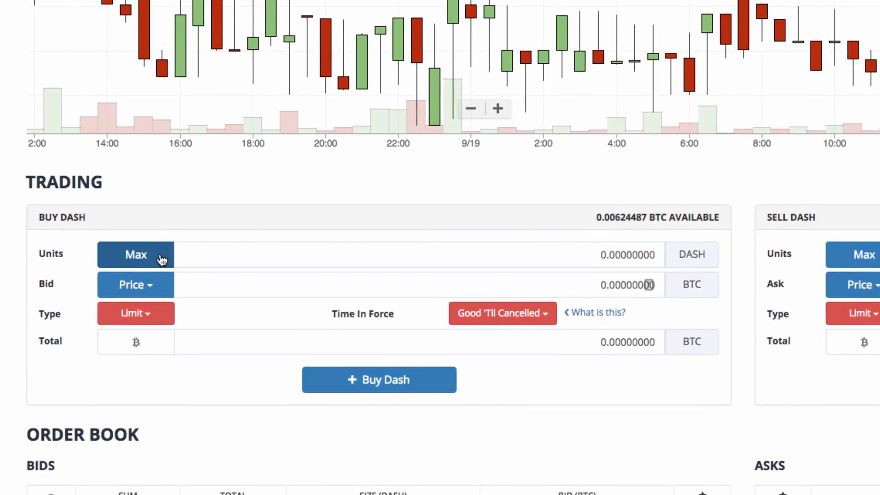
Step: Fill the Buy Dash form with Max units and a bid of 0.08000000 BTC
click(135, 255)
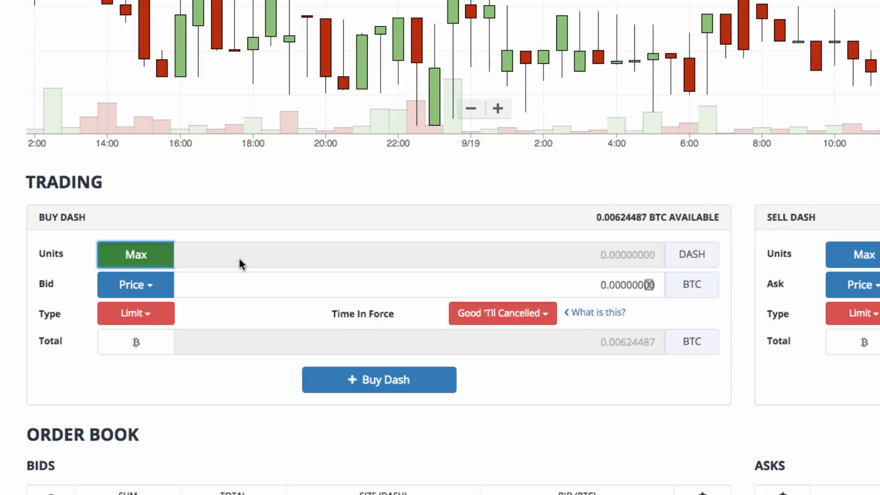
mouse_move(343, 254)
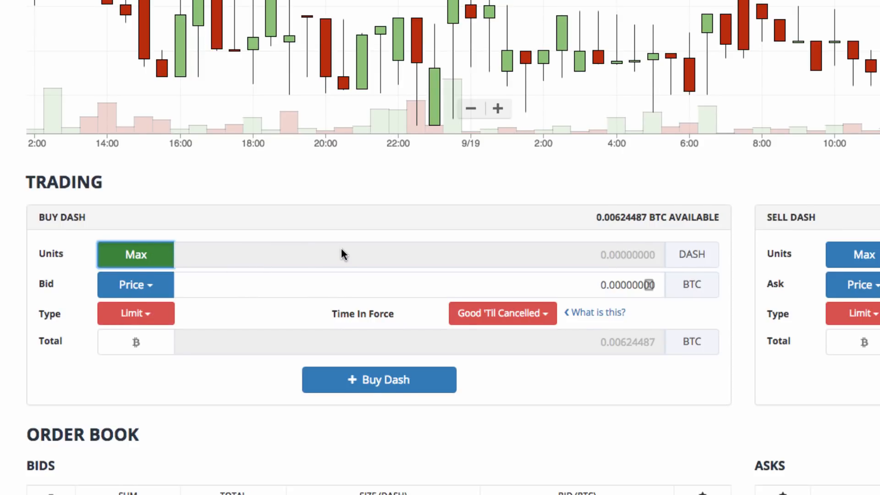
scroll(down, 3)
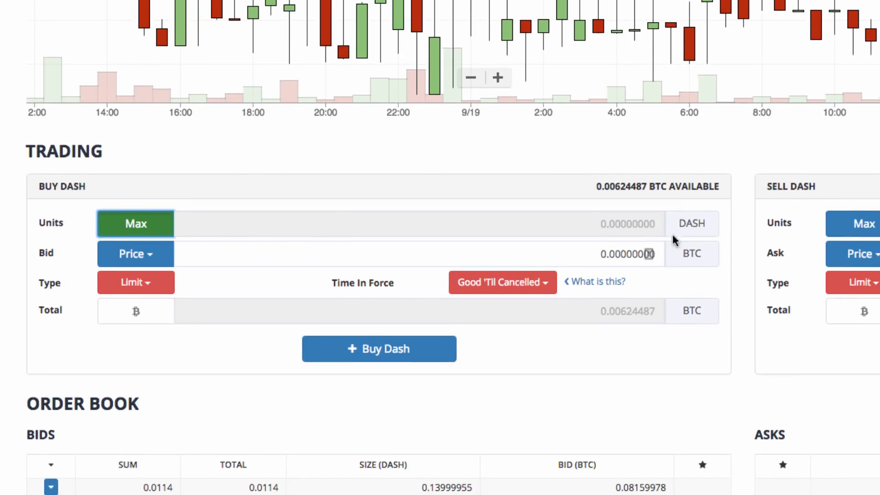
mouse_move(639, 253)
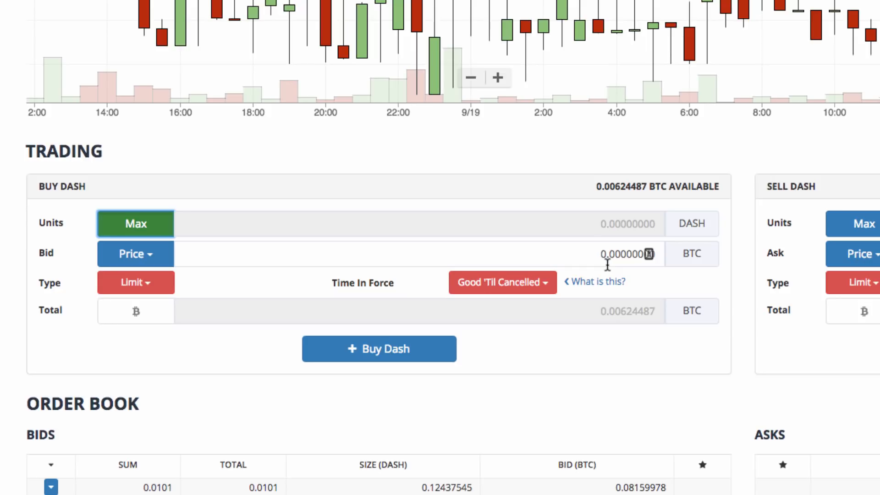
mouse_move(617, 258)
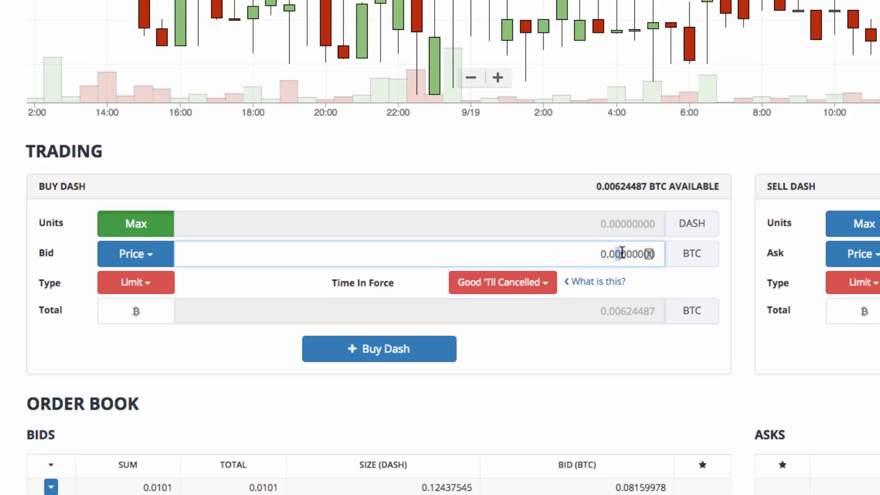
text(0.08000000)
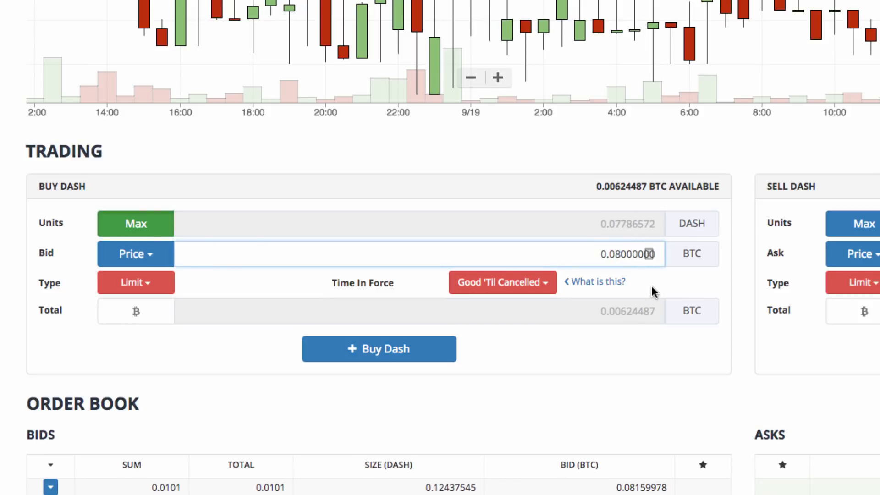
click(628, 254)
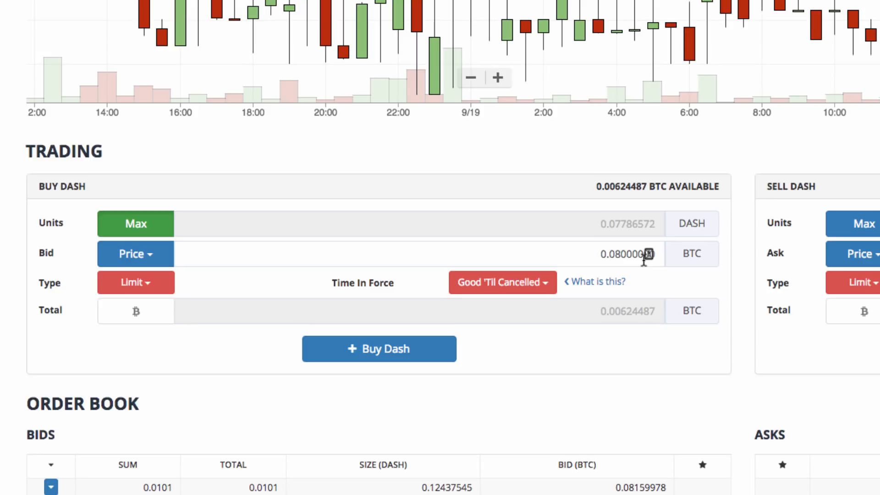
mouse_move(637, 288)
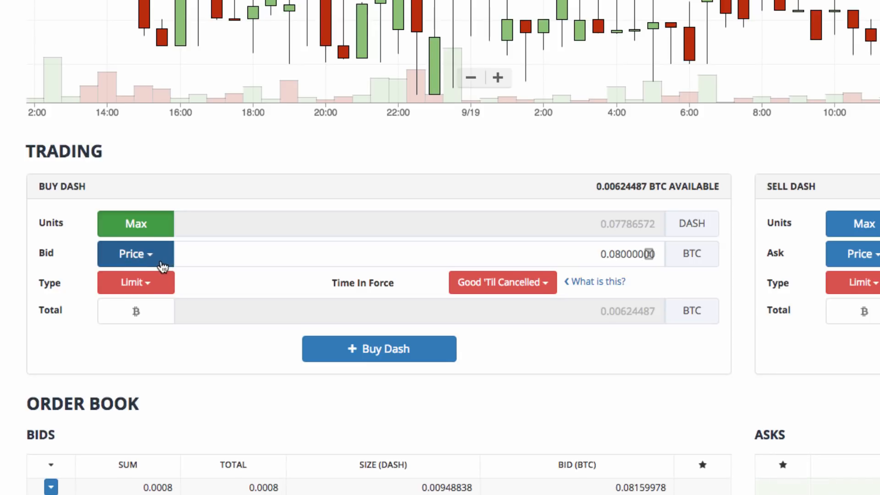
Step: Fill the bid with the last traded price and recalculate Max units
click(135, 253)
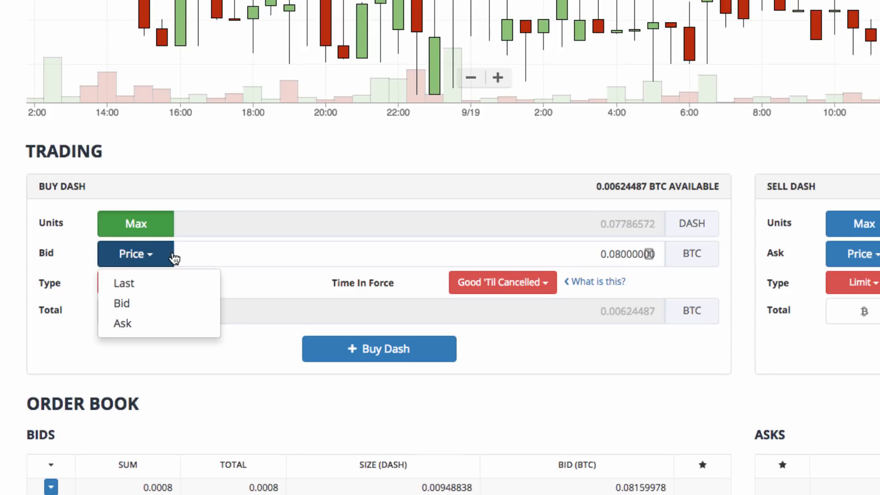
mouse_move(144, 285)
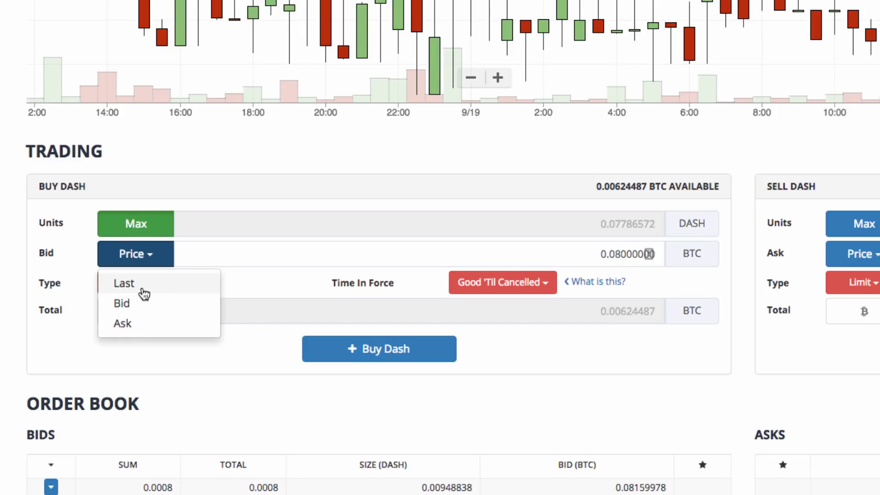
mouse_move(128, 286)
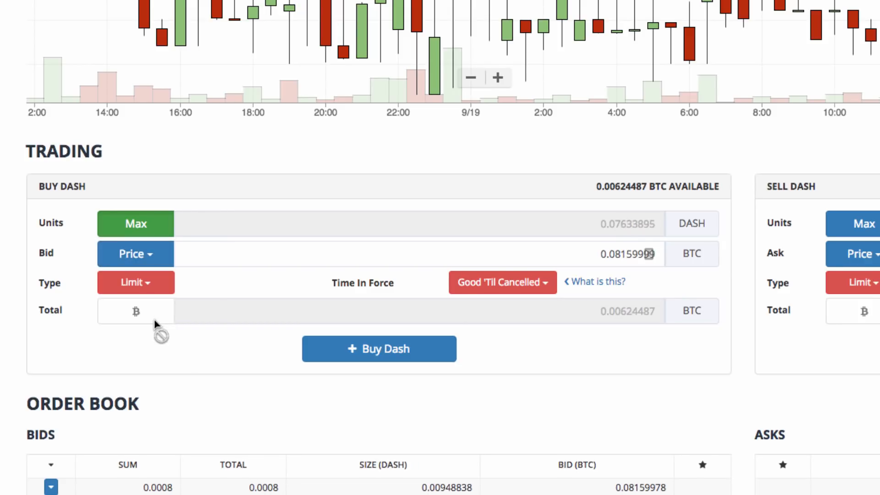
click(628, 253)
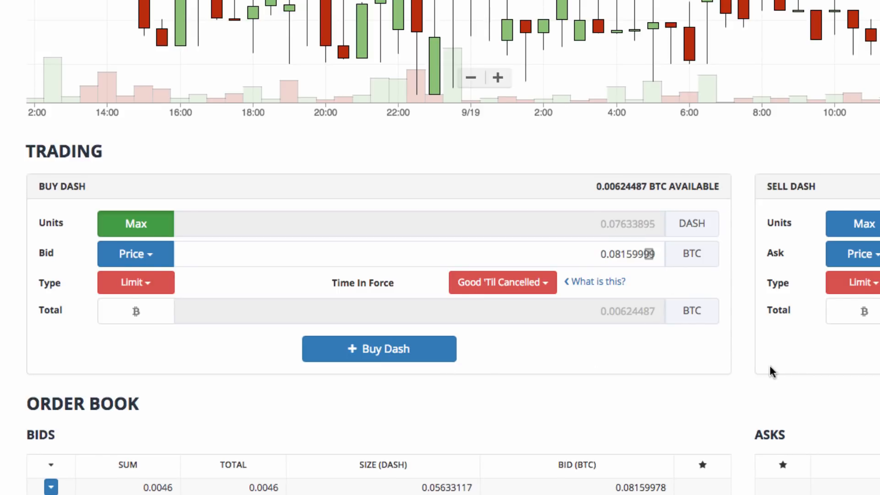
click(136, 223)
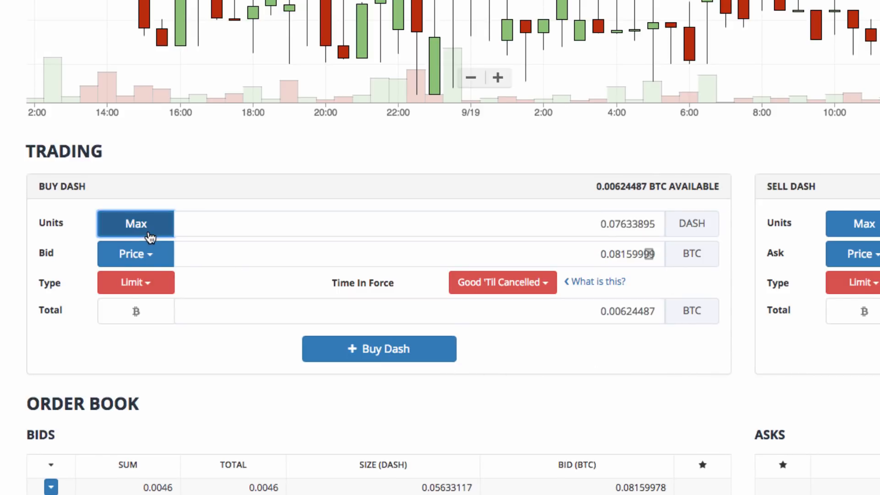
click(135, 223)
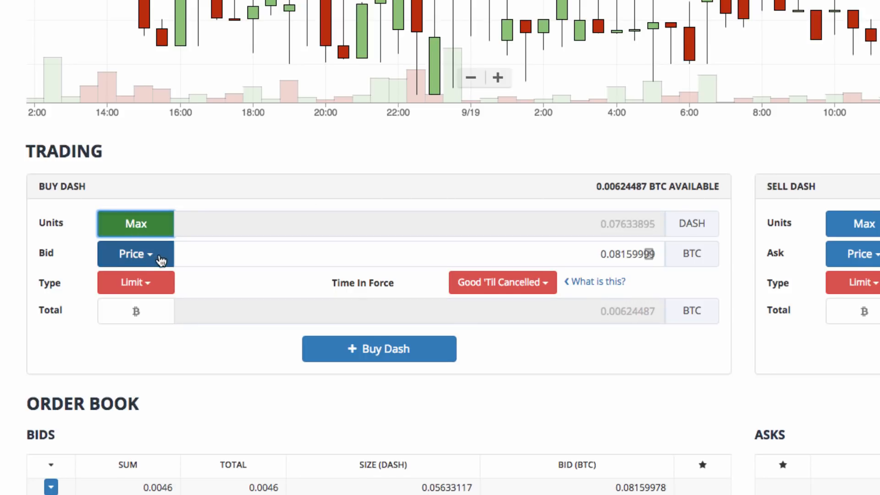
Step: Set the bid to the current lowest ask of 0.08200496 BTC
click(134, 253)
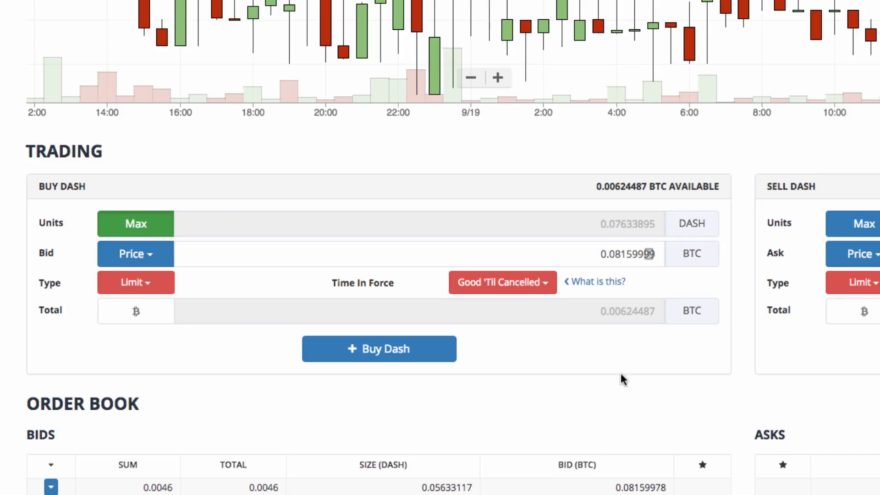
mouse_move(543, 412)
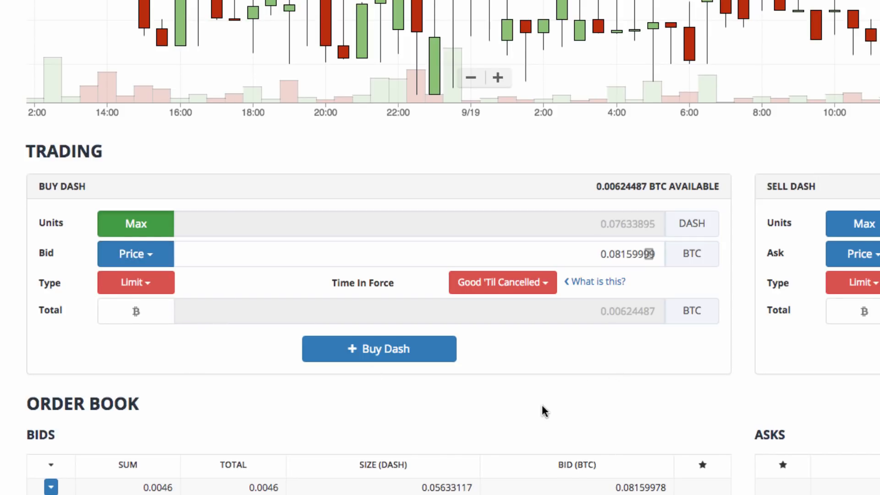
mouse_move(550, 63)
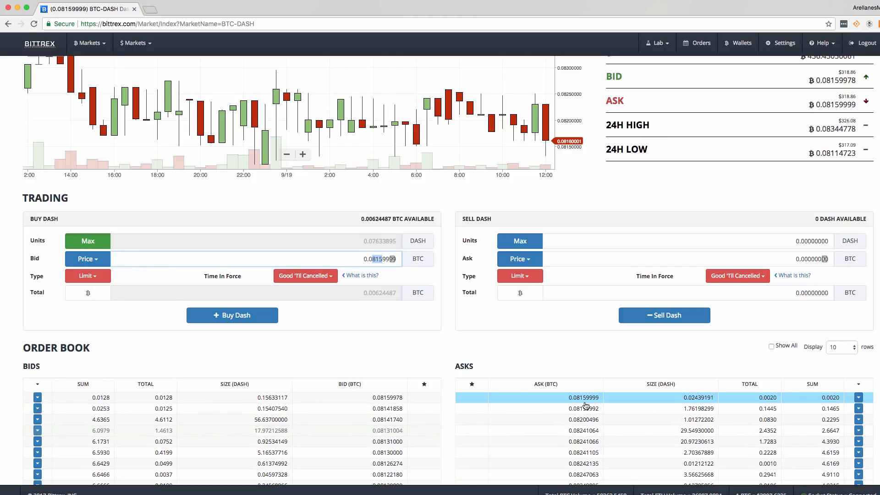
scroll(down, 3)
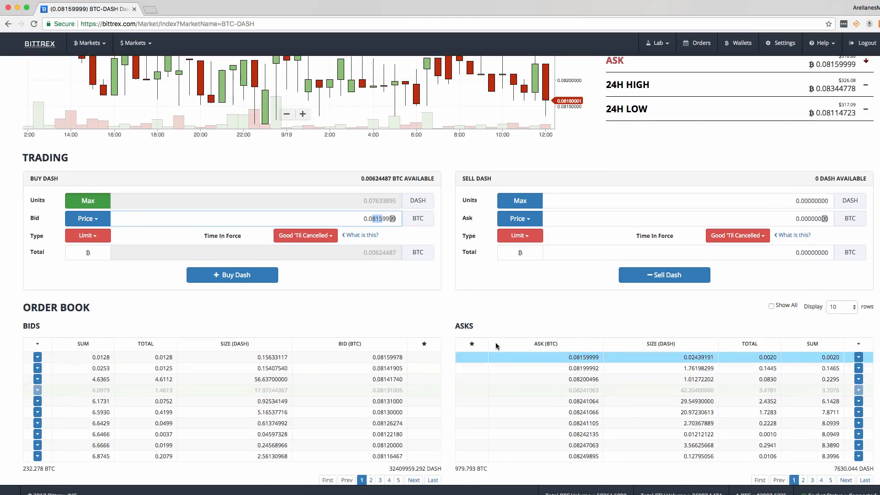
scroll(down, 3)
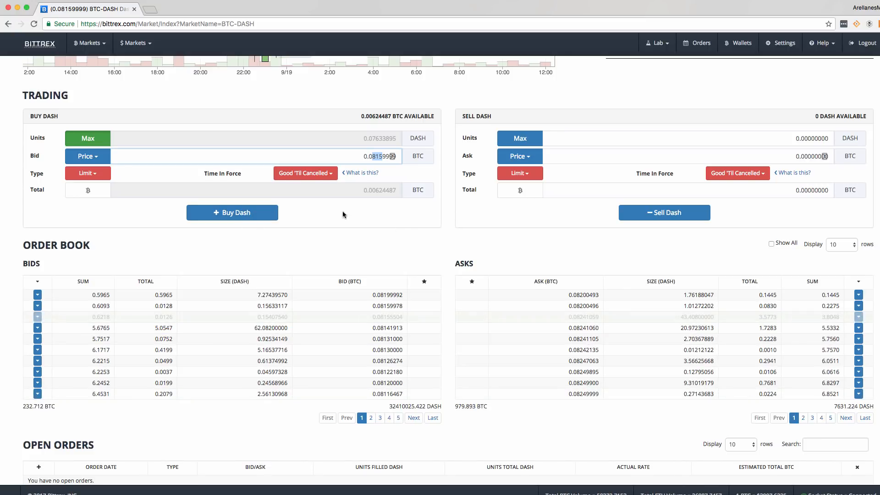
click(87, 155)
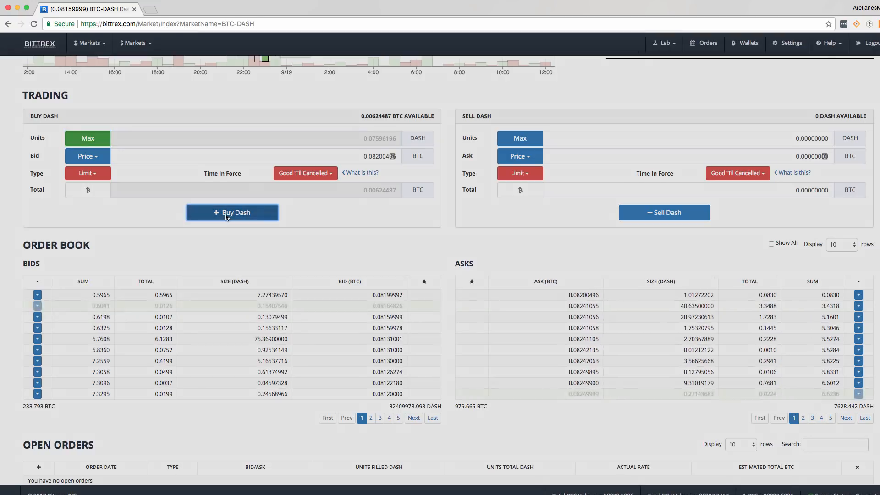
Step: Submit and confirm the limit buy of 0.07596196 DASH
click(232, 212)
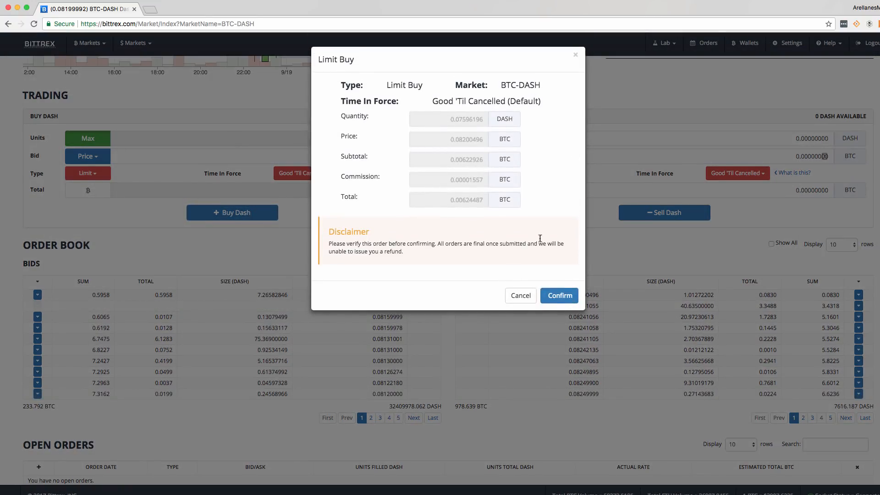
mouse_move(492, 195)
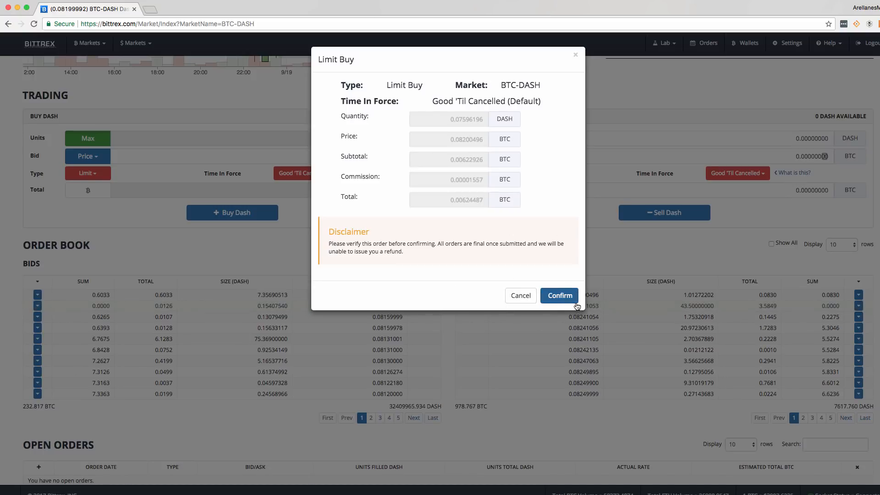
click(559, 295)
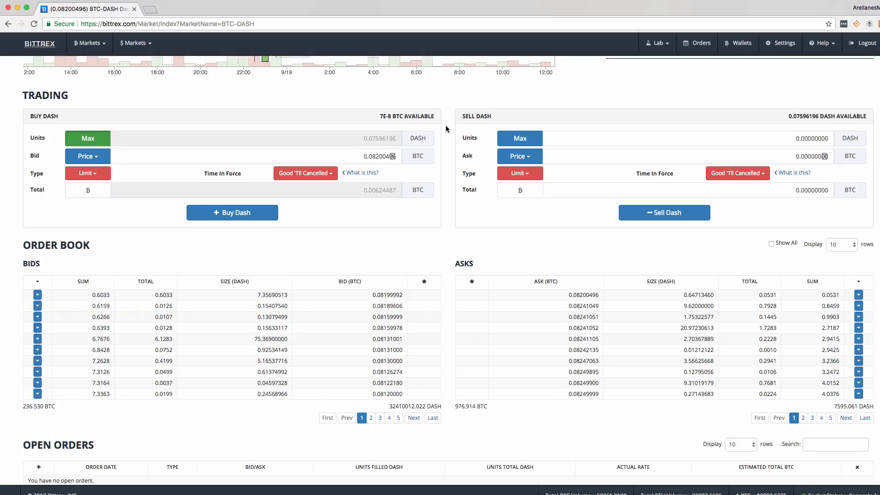
Step: Verify the filled 0.07596196 DASH limit buy in My Order History, then go to Wallets
scroll(down, 3)
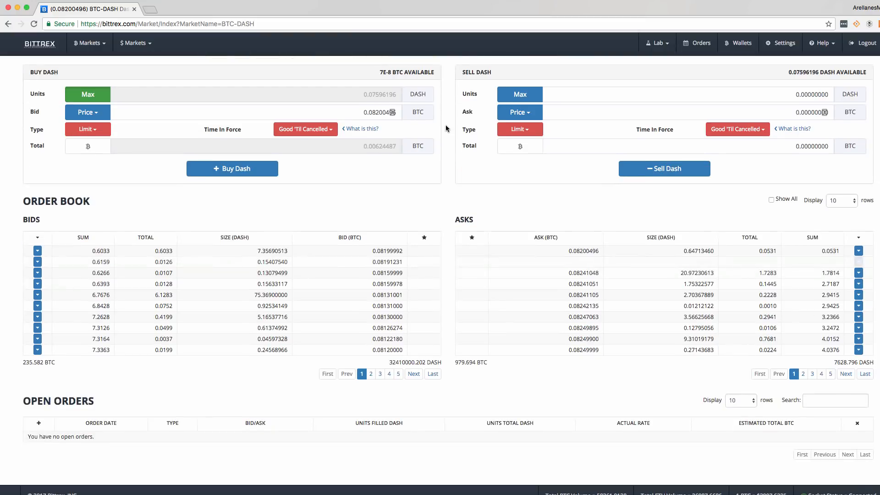
scroll(down, 3)
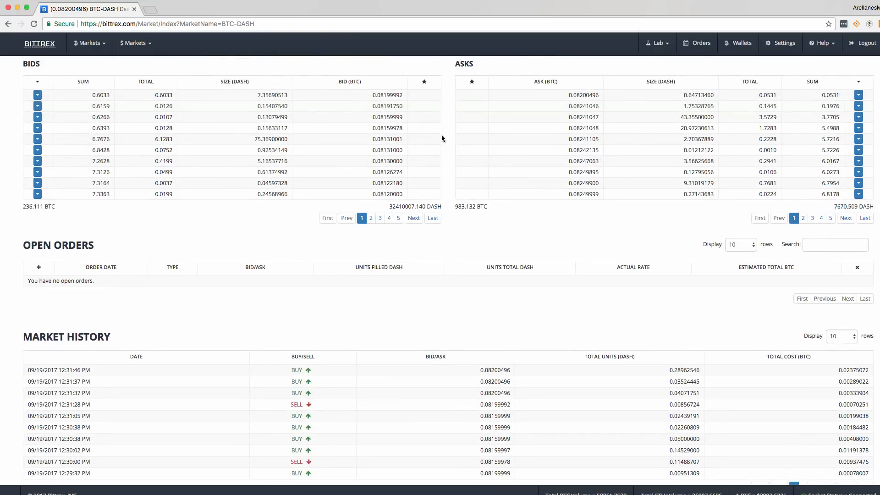
scroll(down, 3)
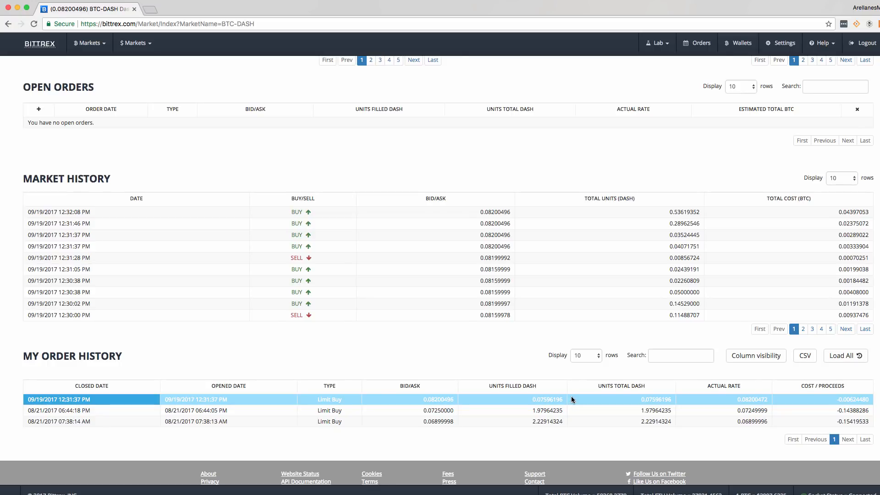
scroll(up, 3)
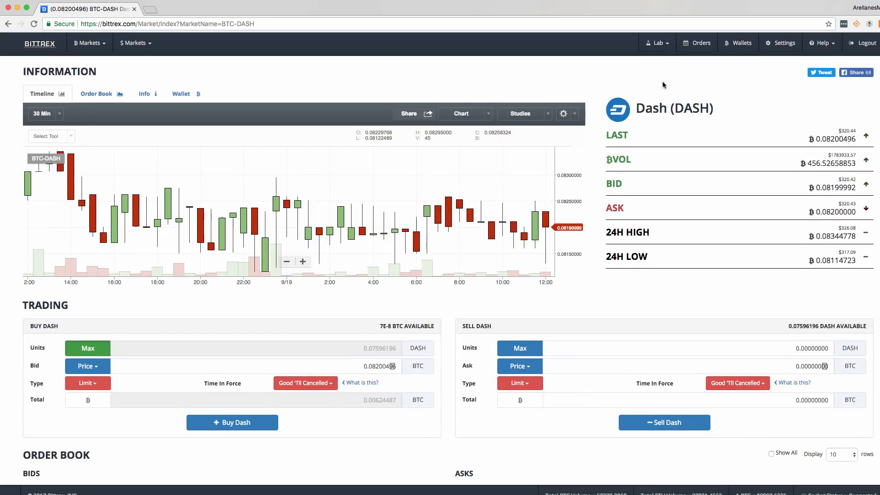
click(742, 42)
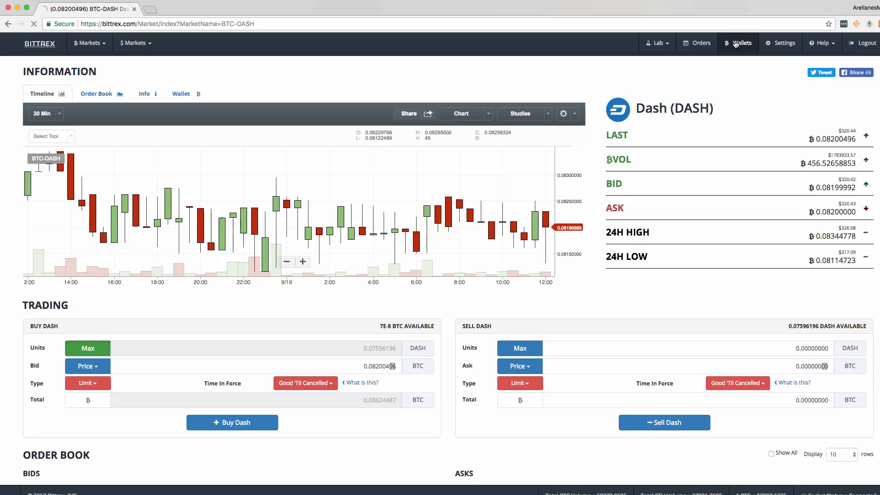
Step: On the Wallets page, start a withdrawal from the Dash row
click(740, 43)
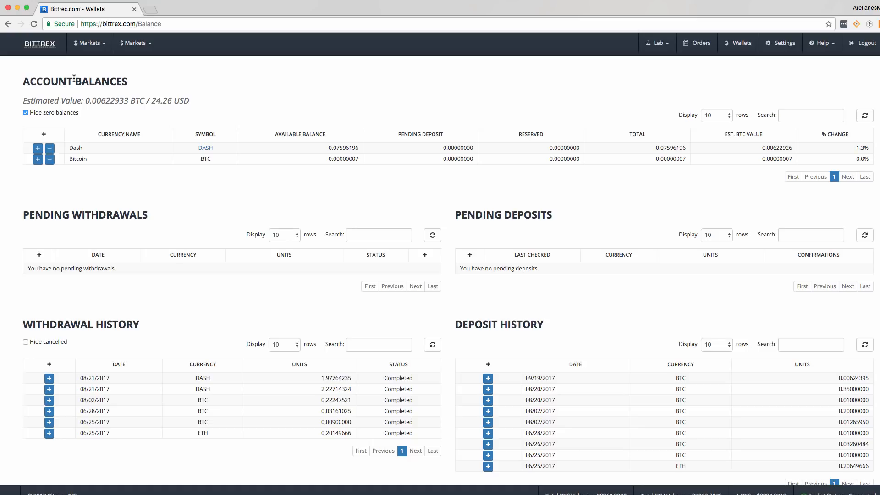
mouse_move(191, 132)
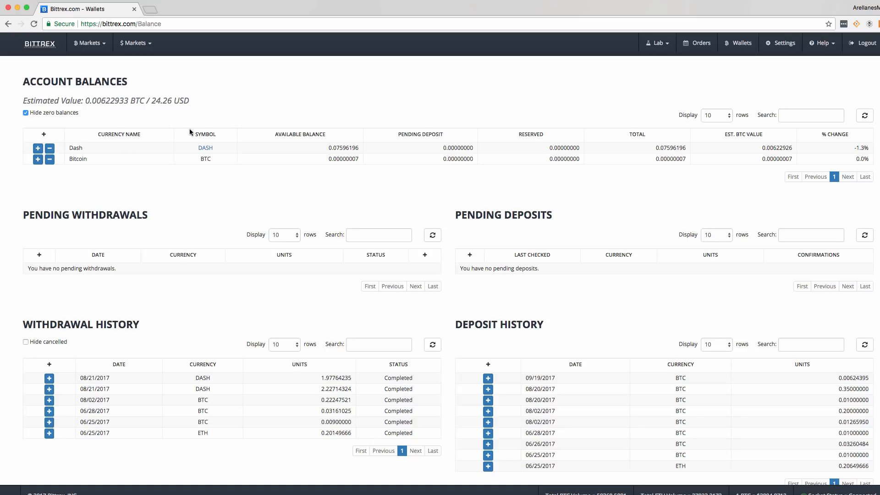
click(49, 147)
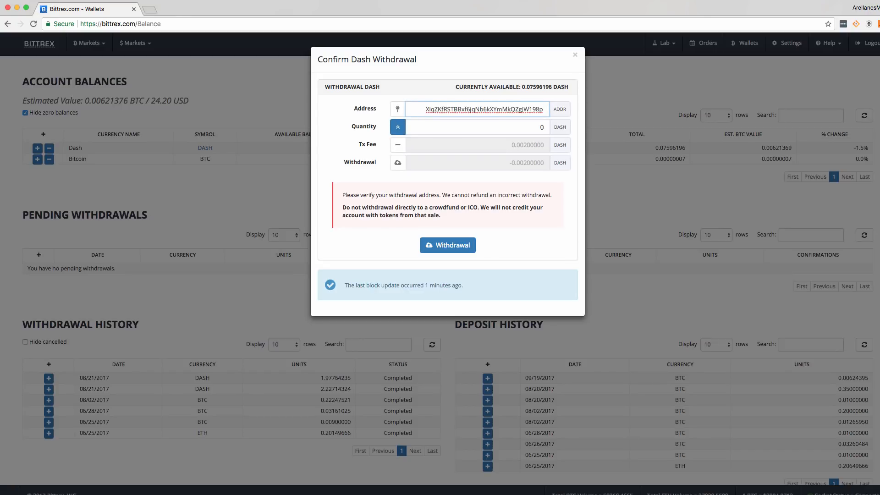
mouse_move(791, 374)
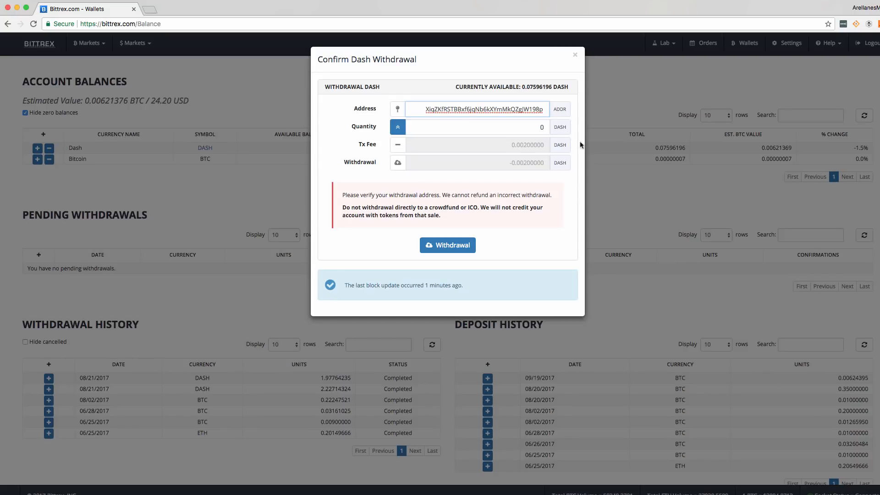
mouse_move(352, 125)
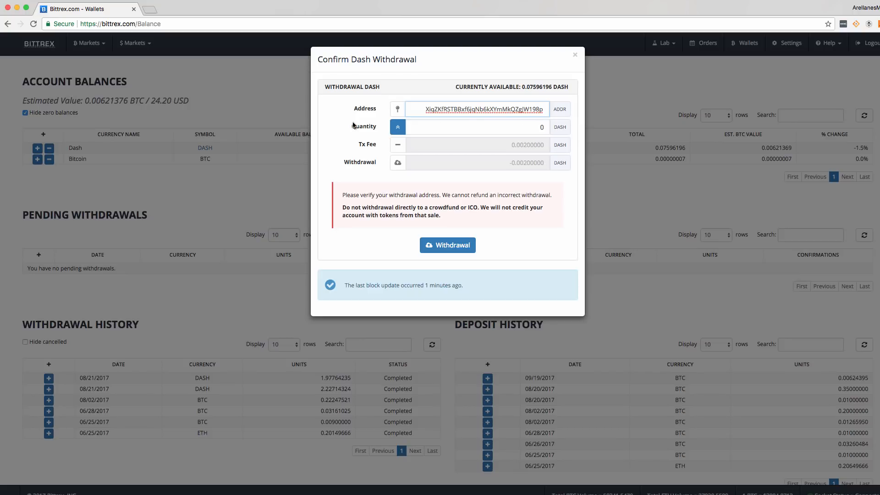
mouse_move(554, 133)
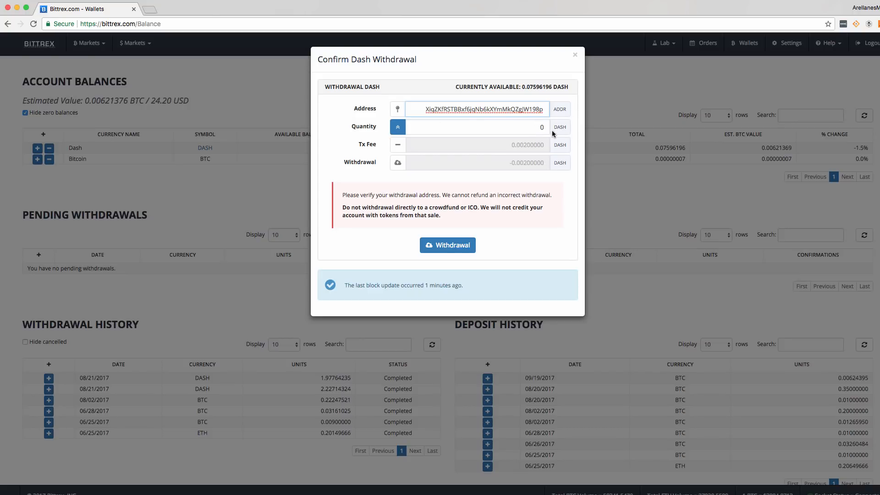
Step: Set the withdrawal quantity to the entire 0.07596196 DASH balance
click(474, 127)
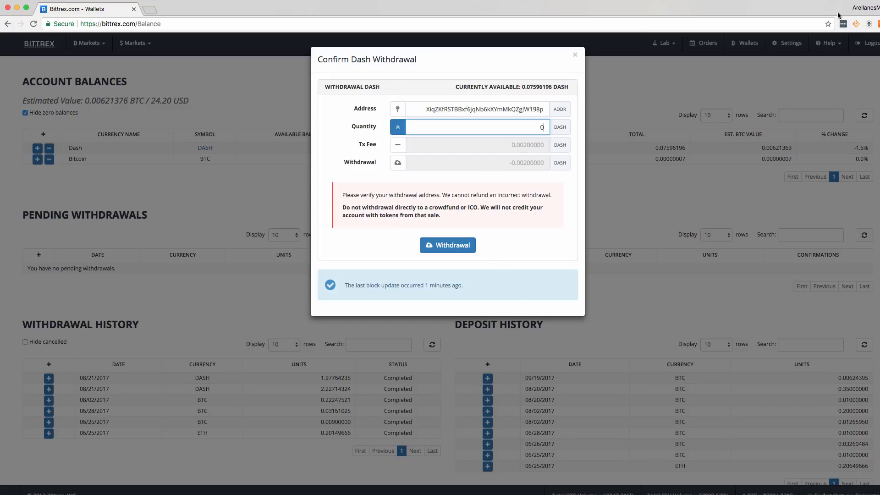
text(.02)
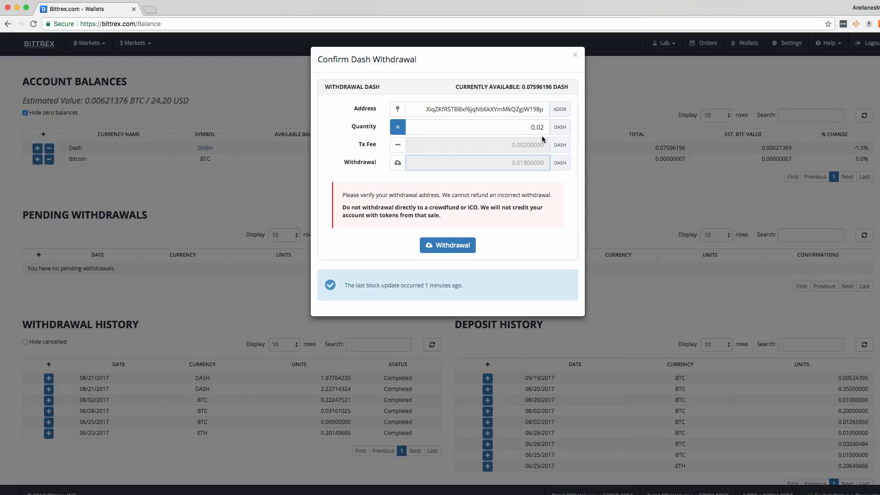
mouse_move(440, 159)
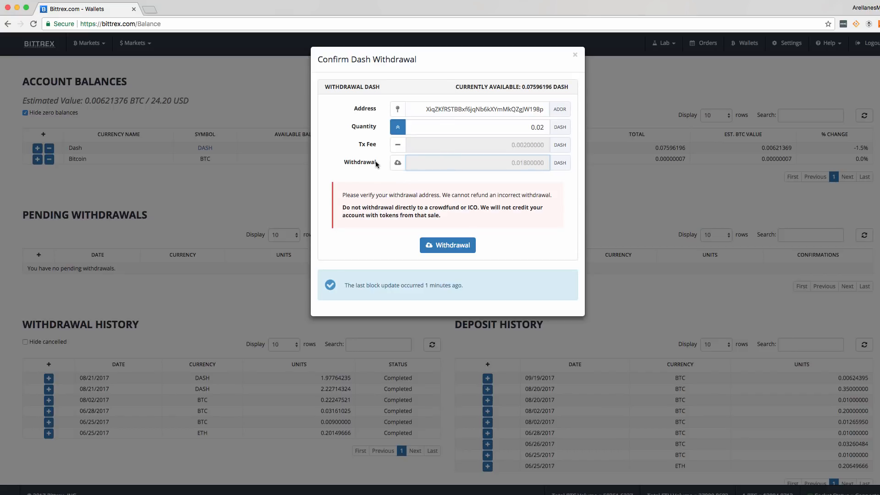
mouse_move(552, 166)
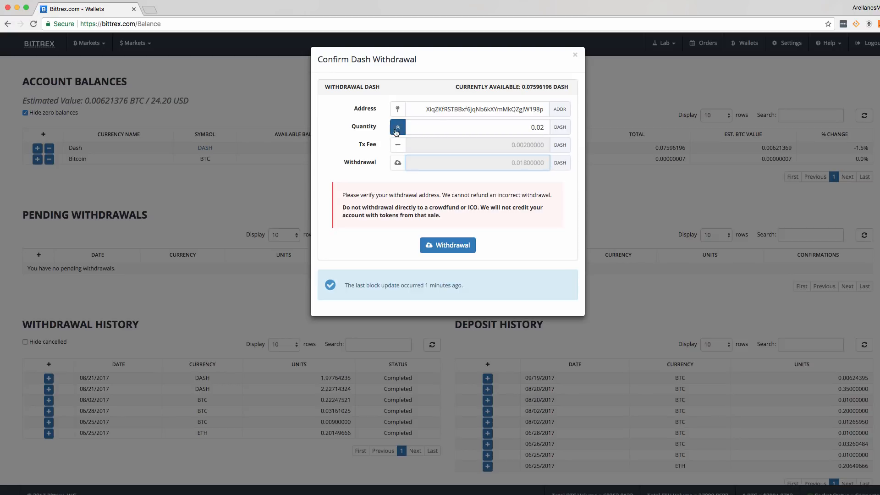
mouse_move(397, 127)
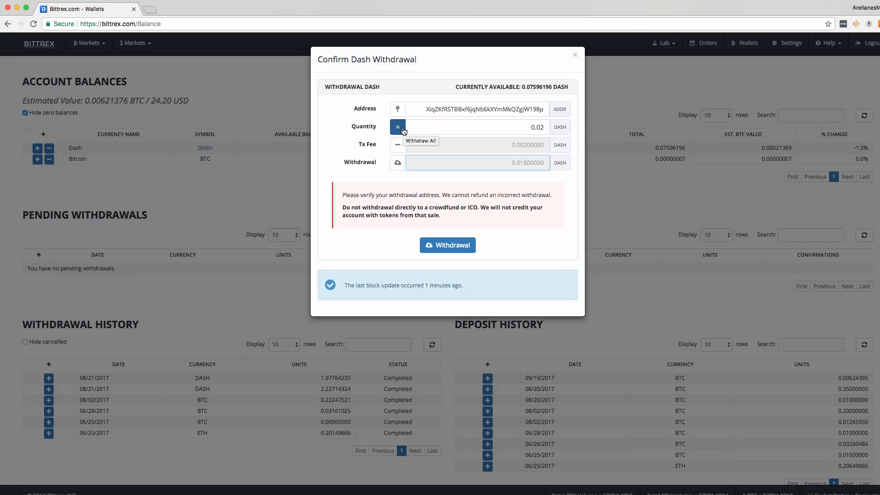
click(420, 140)
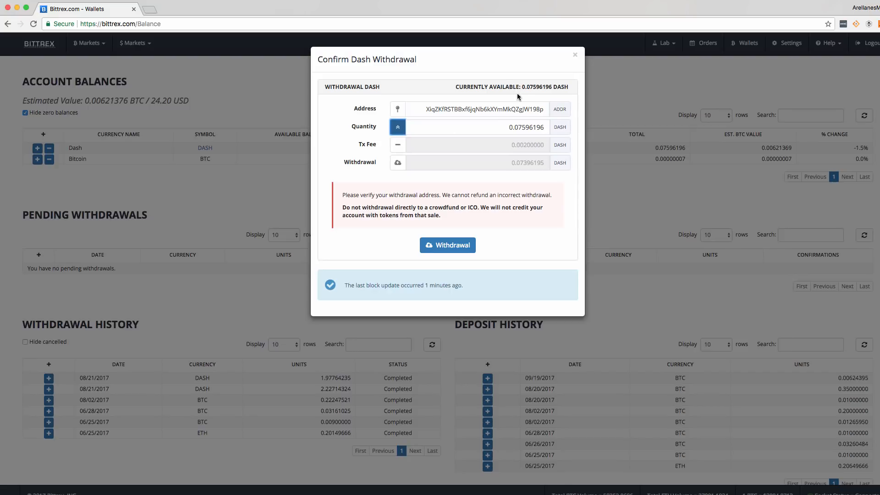
mouse_move(529, 133)
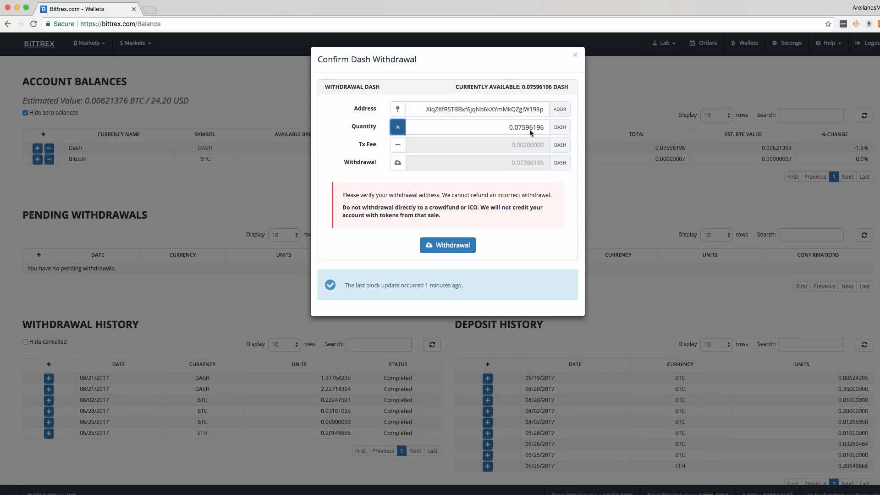
mouse_move(523, 229)
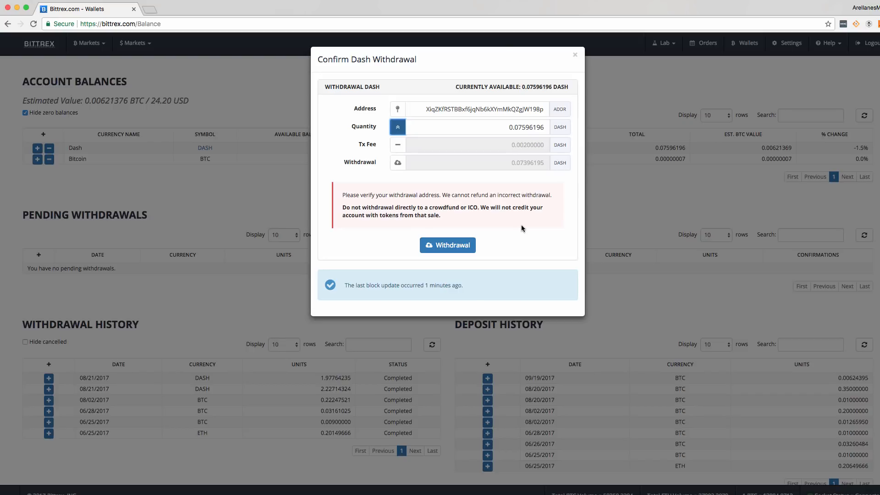
mouse_move(539, 235)
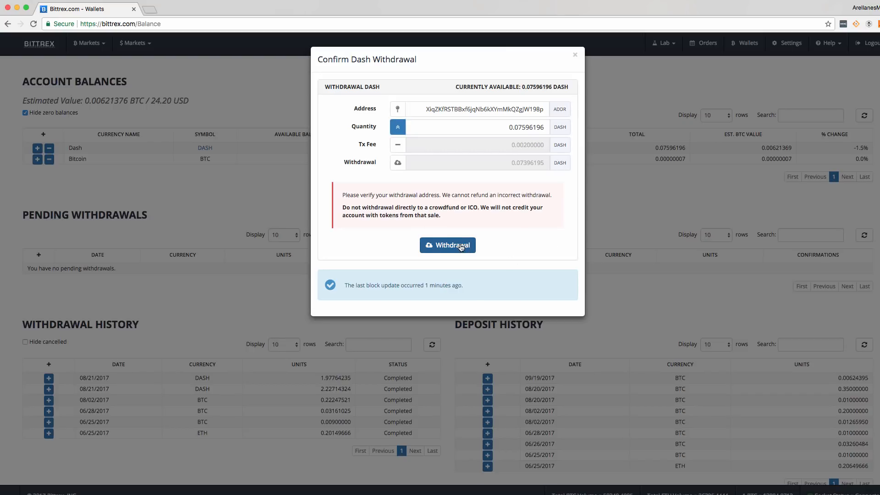
click(447, 246)
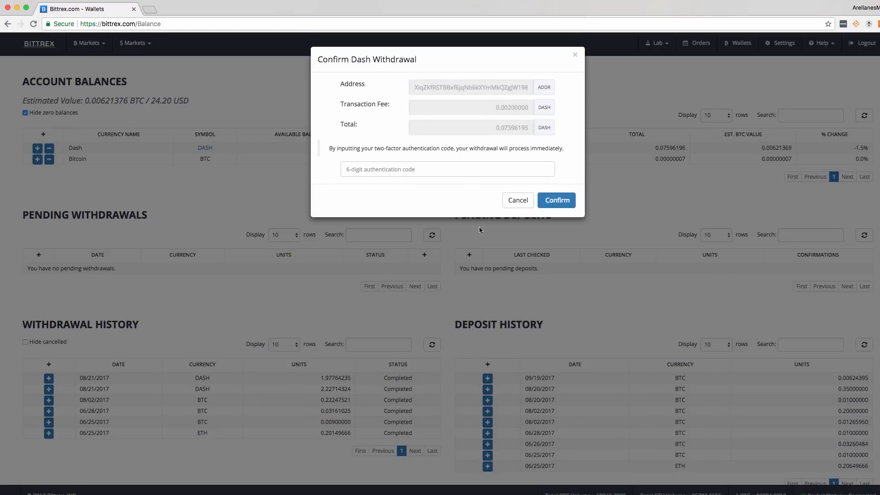
click(446, 169)
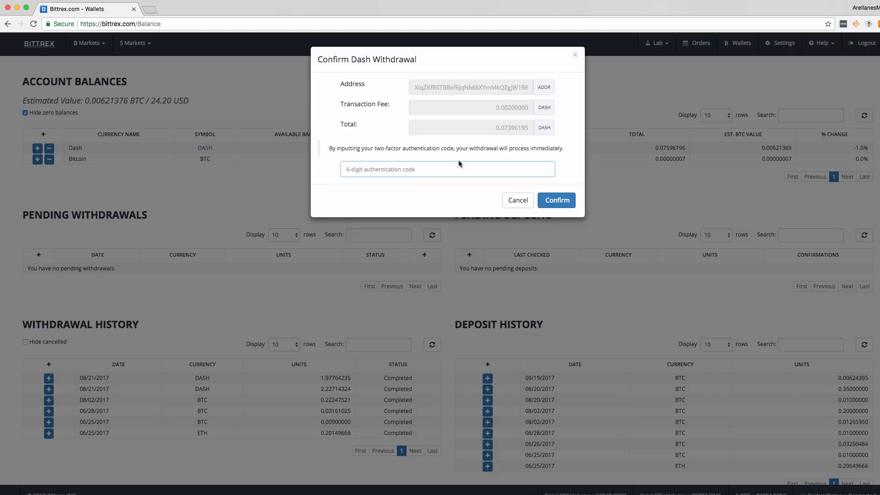
mouse_move(386, 118)
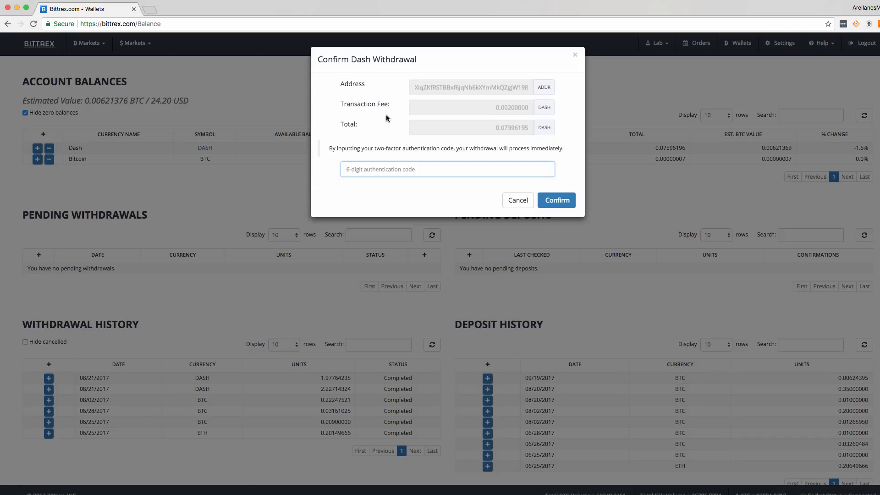
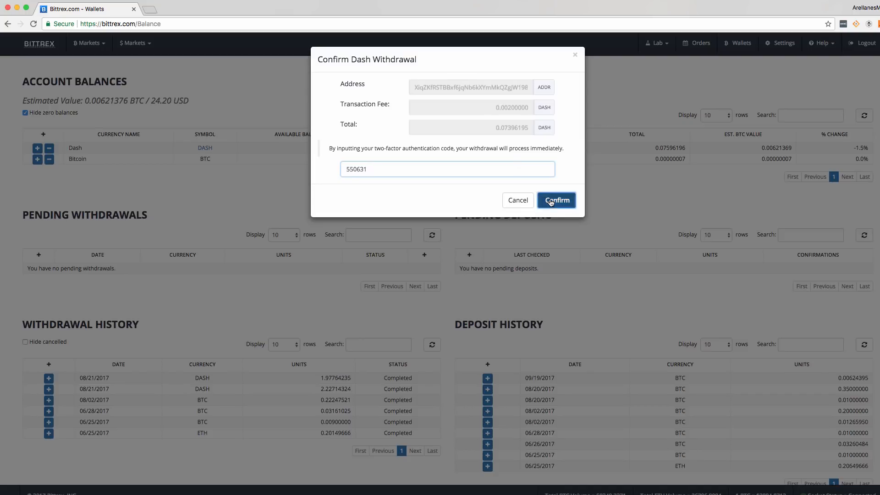
click(555, 200)
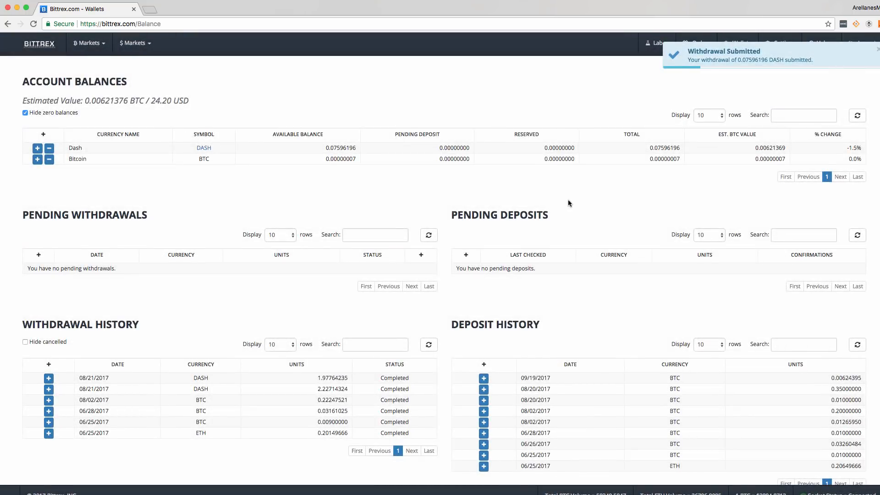